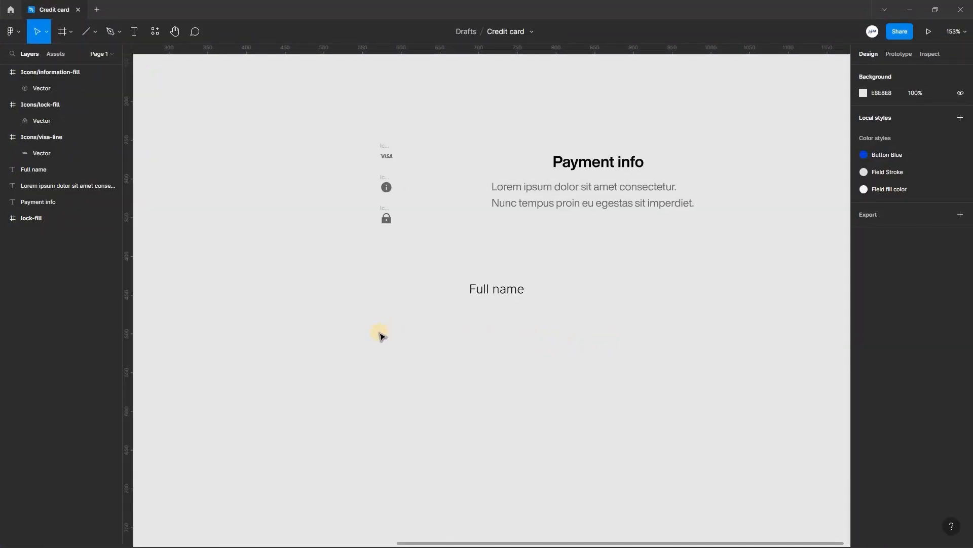
{"action": "mouse_move", "coordinate": [478, 140]}
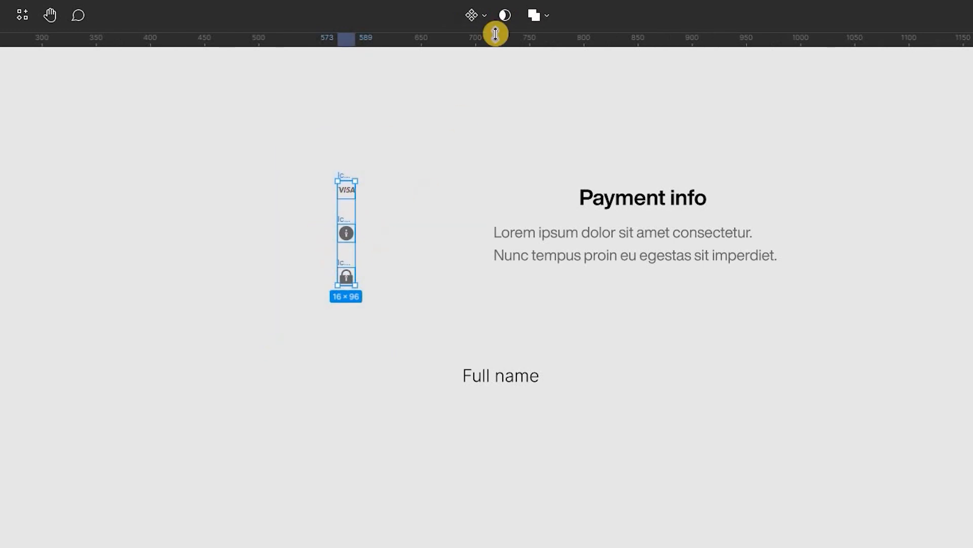
{"action": "mouse_move", "coordinate": [471, 15]}
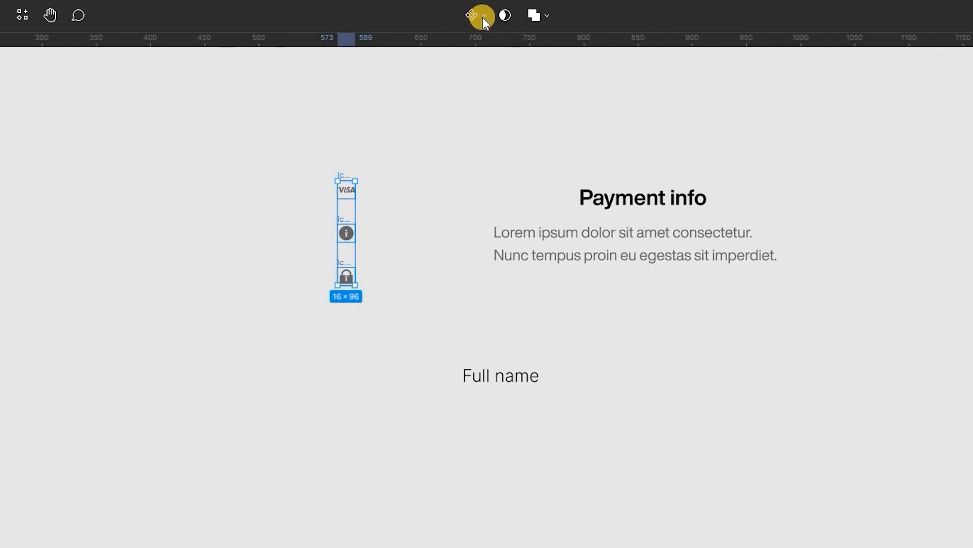
Combine the Visa, information and lock icons into one component set named Icons
{"action": "left_click", "coordinate": [485, 15]}
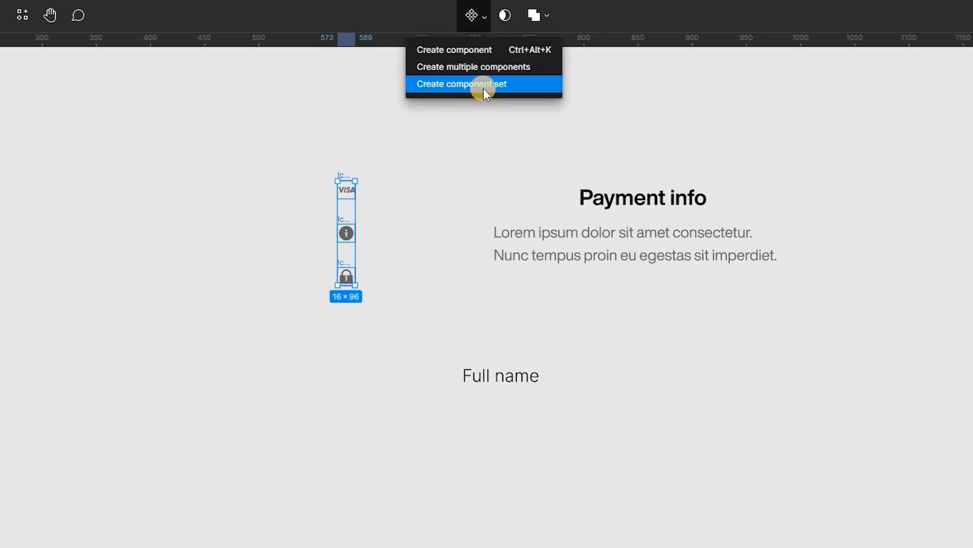
{"action": "mouse_move", "coordinate": [408, 218]}
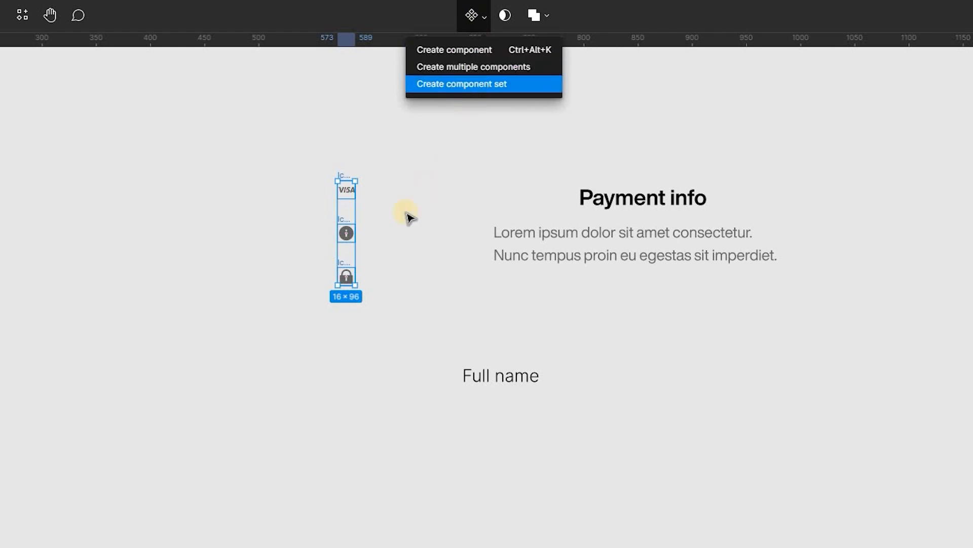
{"action": "left_click", "coordinate": [460, 84]}
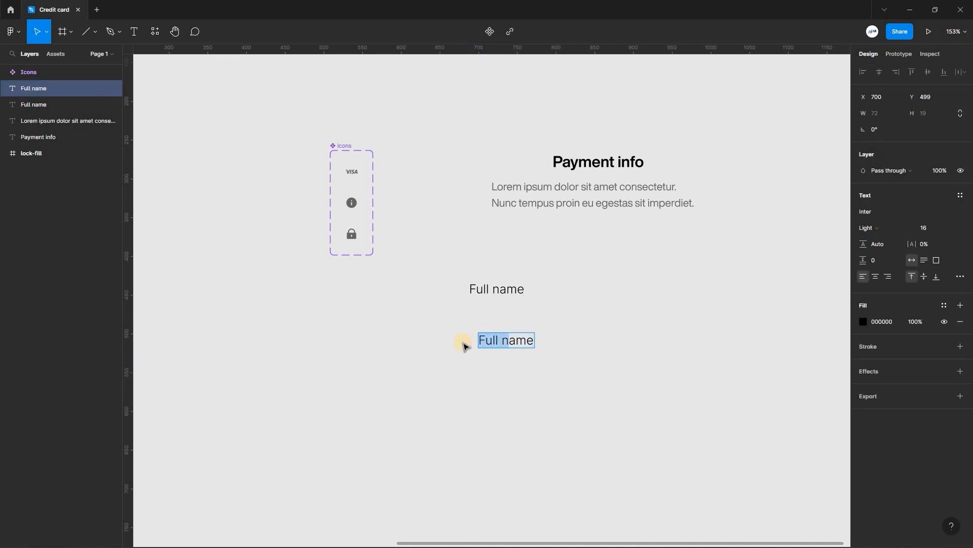
Make the second label read Name and wrap it in a white-filled auto-layout frame
{"action": "type", "text": "Name"}
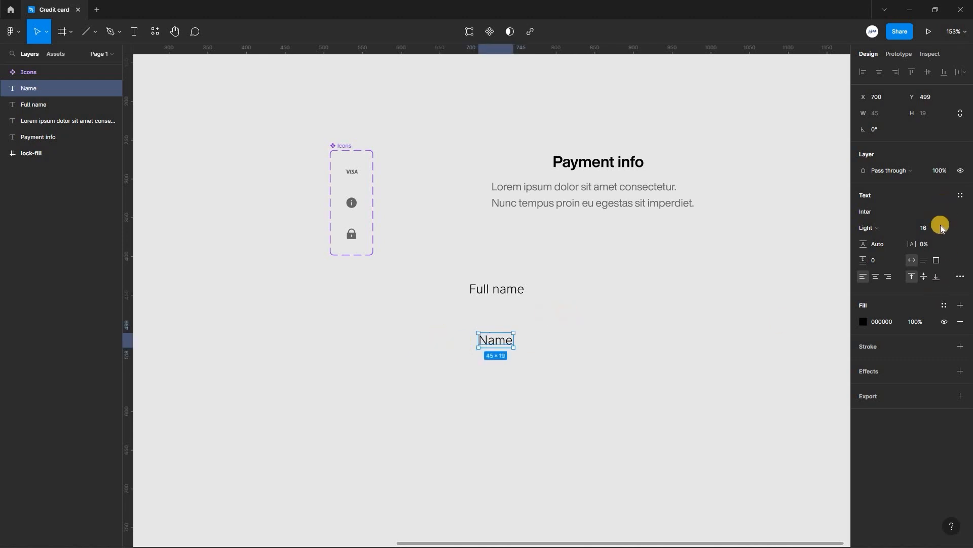
{"action": "left_click", "coordinate": [924, 228]}
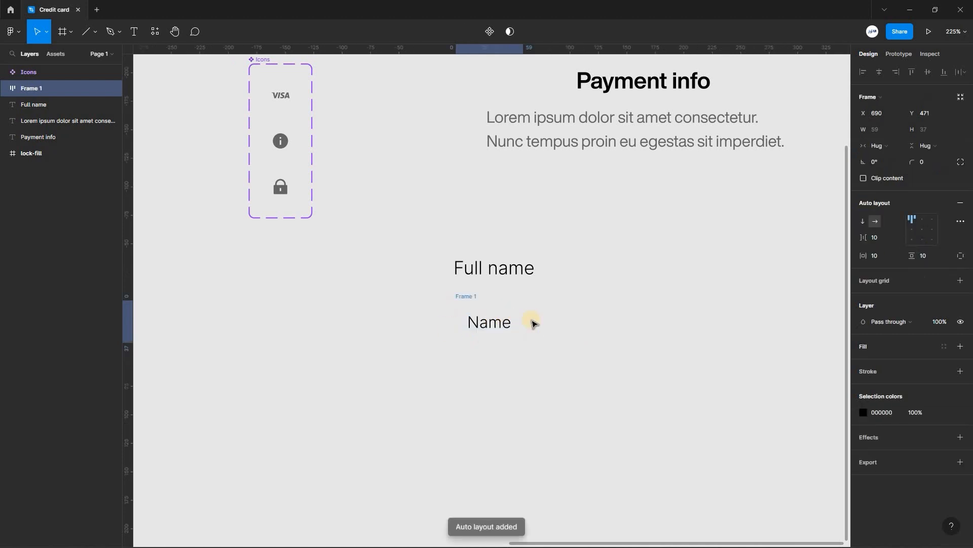
{"action": "key", "text": "shift+a"}
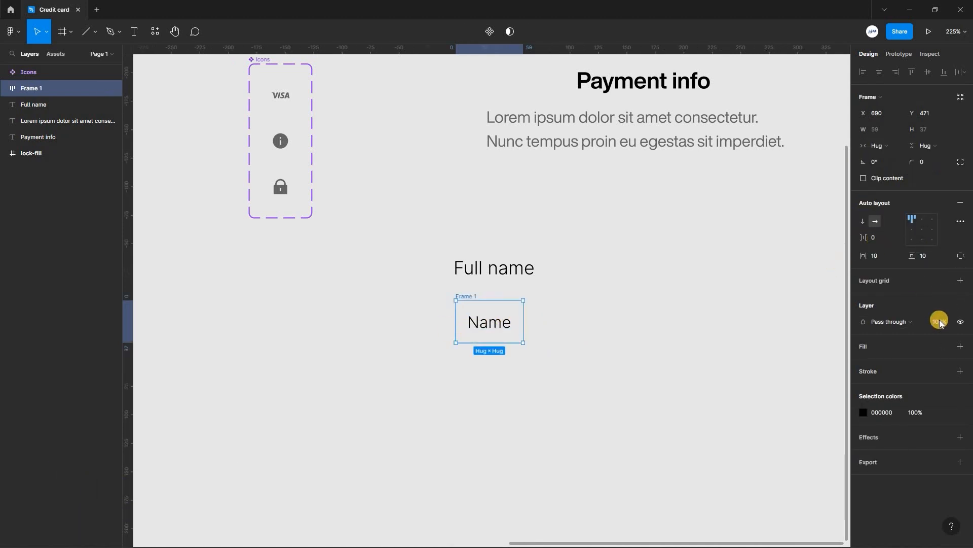
{"action": "left_click", "coordinate": [961, 346]}
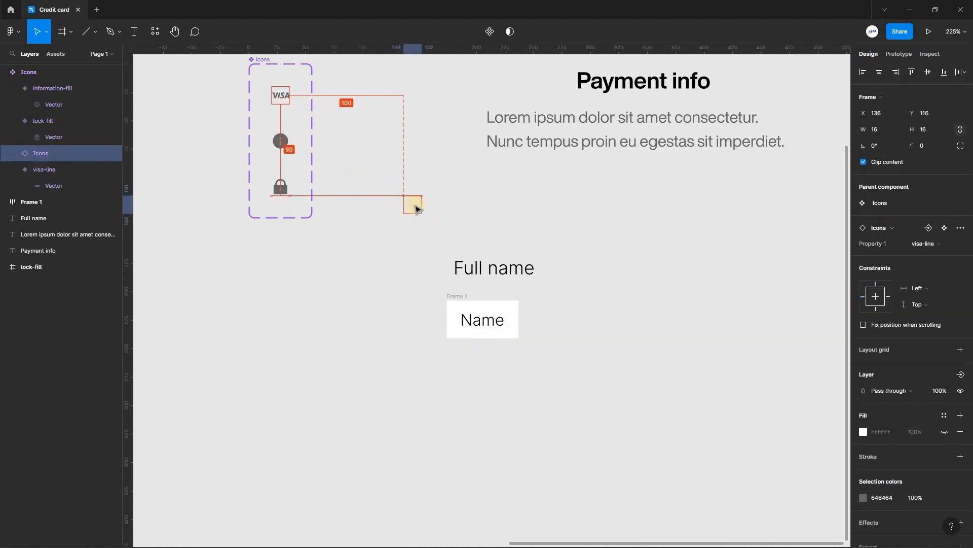
Place the Visa icon inside the Name field and let the Name text fill the field's width
{"action": "double_click", "coordinate": [482, 319]}
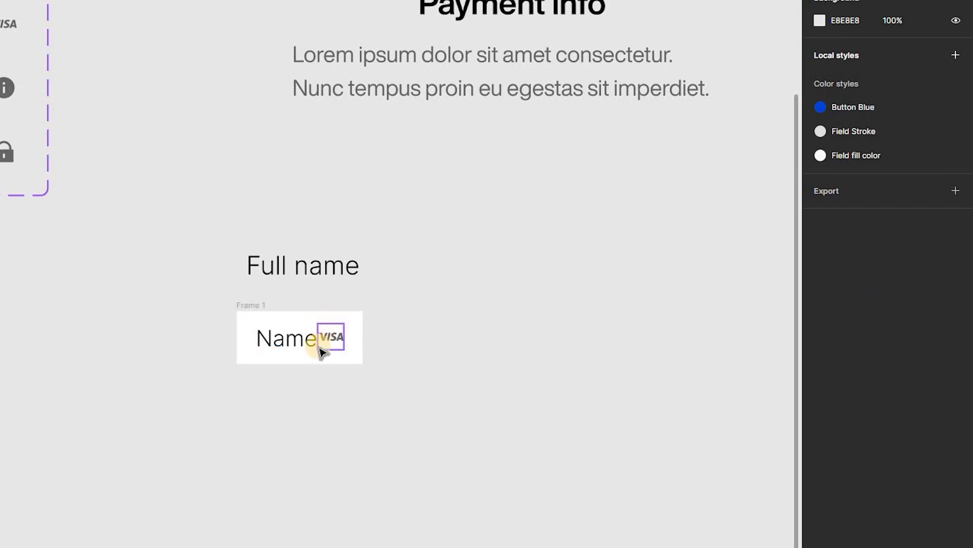
{"action": "left_click", "coordinate": [301, 337]}
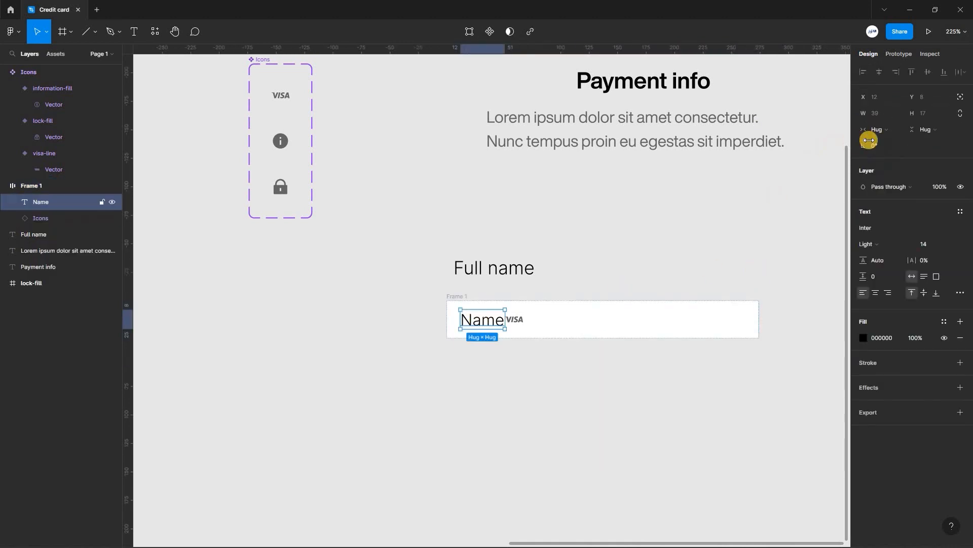
{"action": "left_click", "coordinate": [875, 129]}
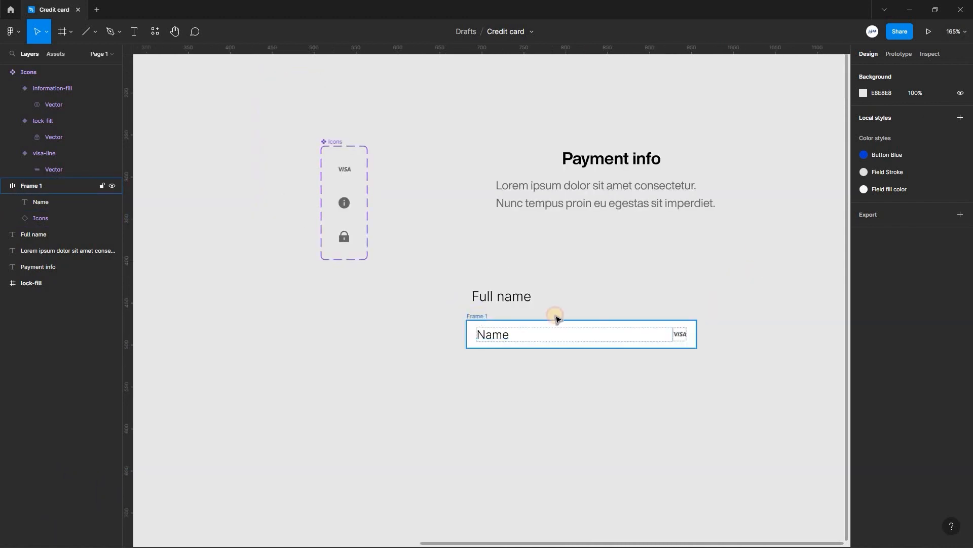
{"action": "left_click", "coordinate": [554, 319]}
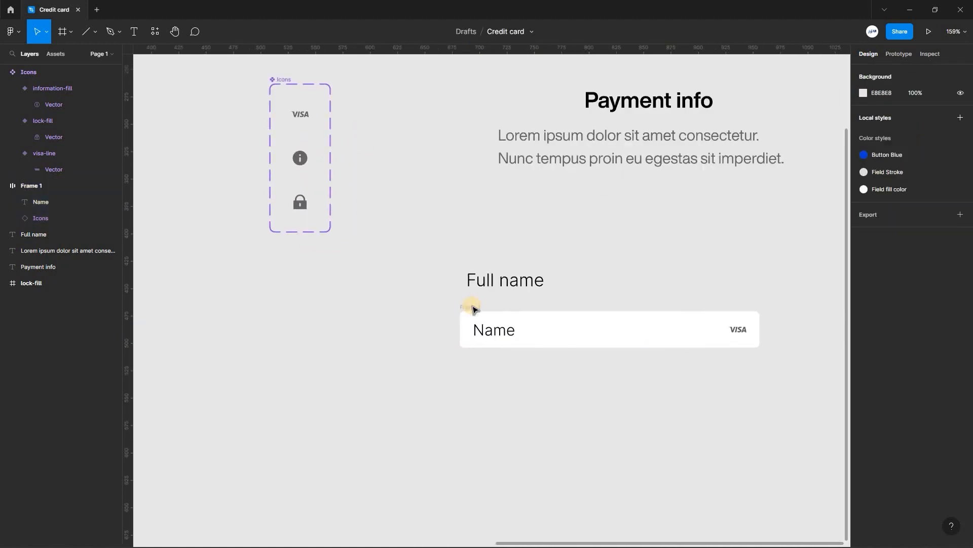
Make the field an Input field component, stack label and field in a Label + Input field frame, and duplicate it
{"action": "key", "text": "ctrl+alt+k"}
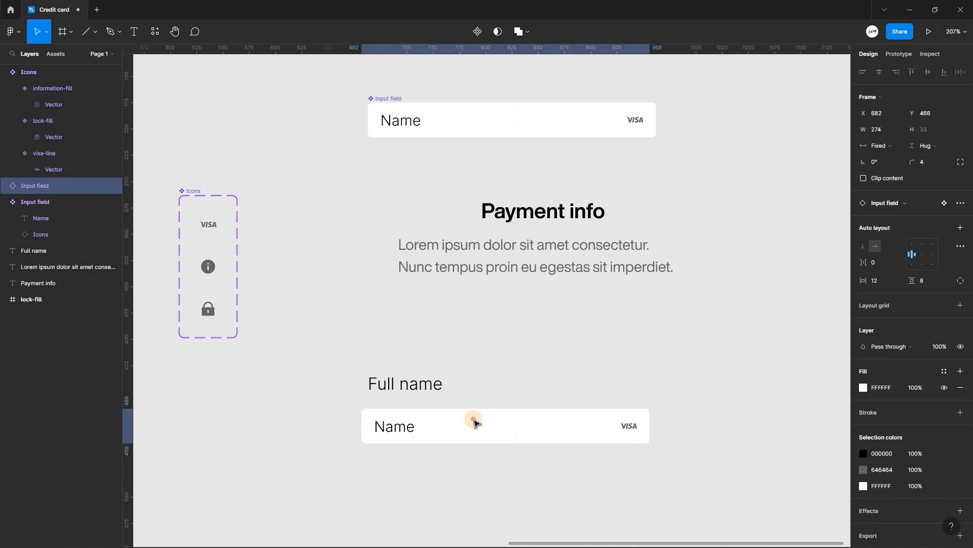
{"action": "key", "text": "shift+a"}
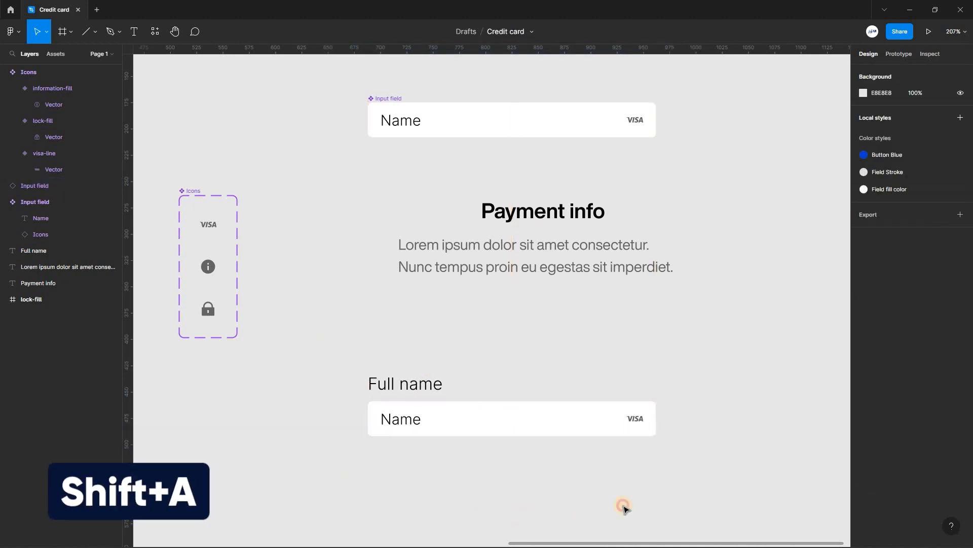
{"action": "key", "text": "shift+a"}
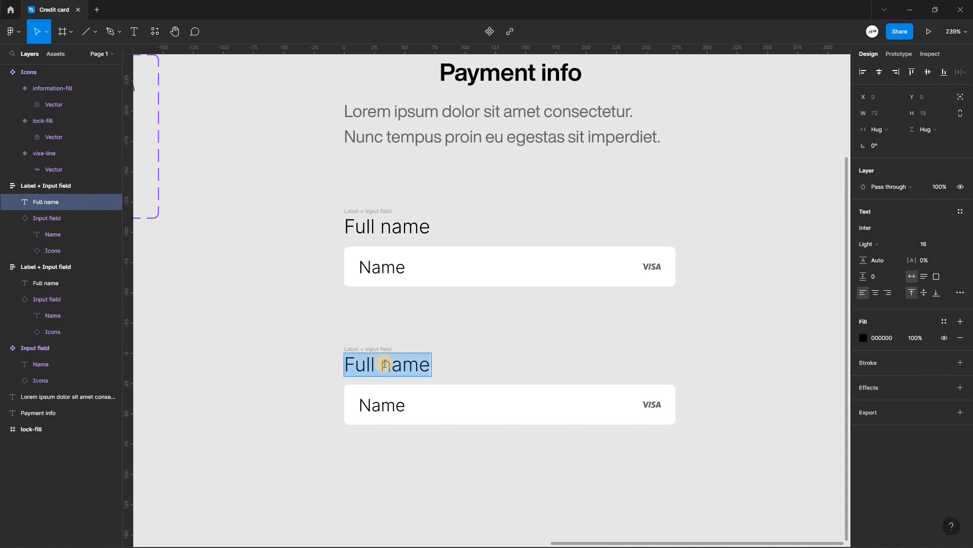
Relabel the duplicate as Card Number and replace its field text with asterisk groups
{"action": "type", "text": "Card"}
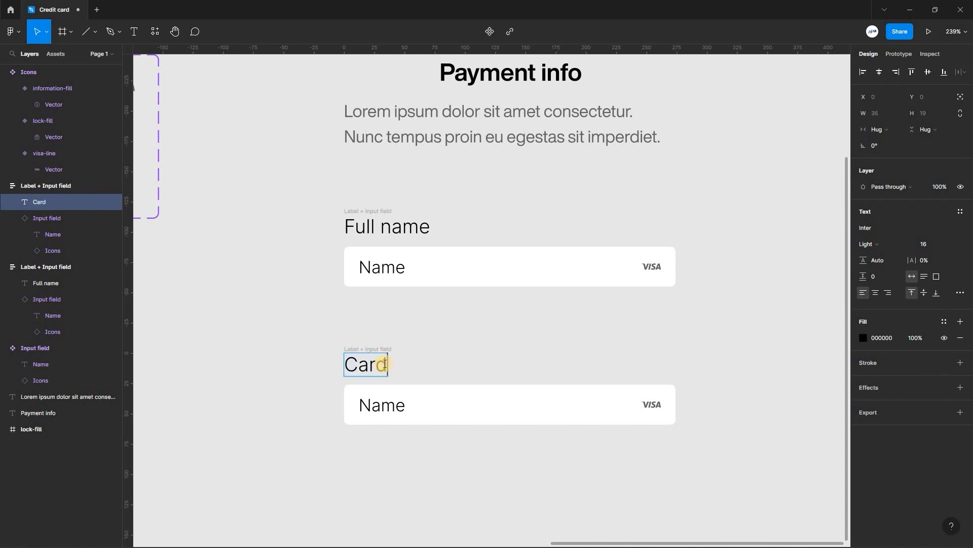
{"action": "type", "text": "Number"}
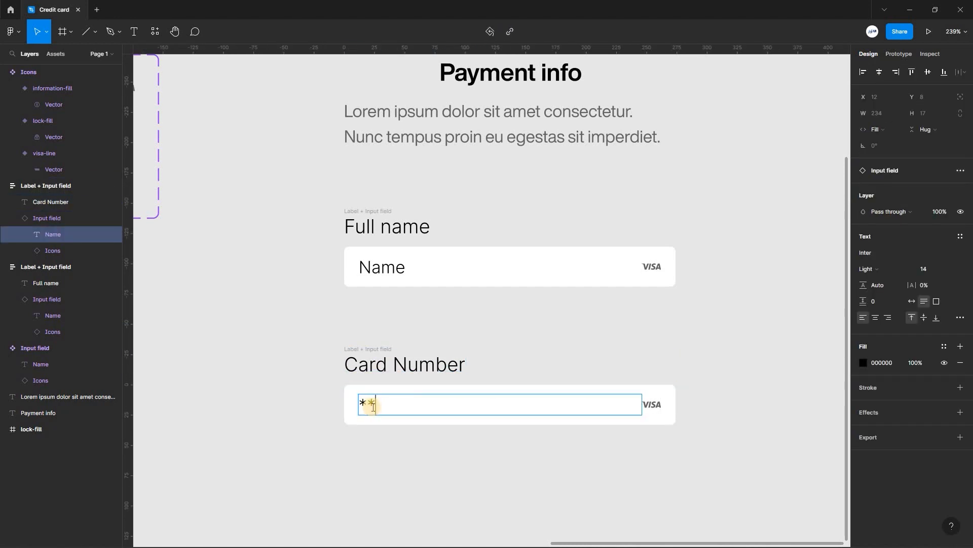
{"action": "type", "text": "**** ****"}
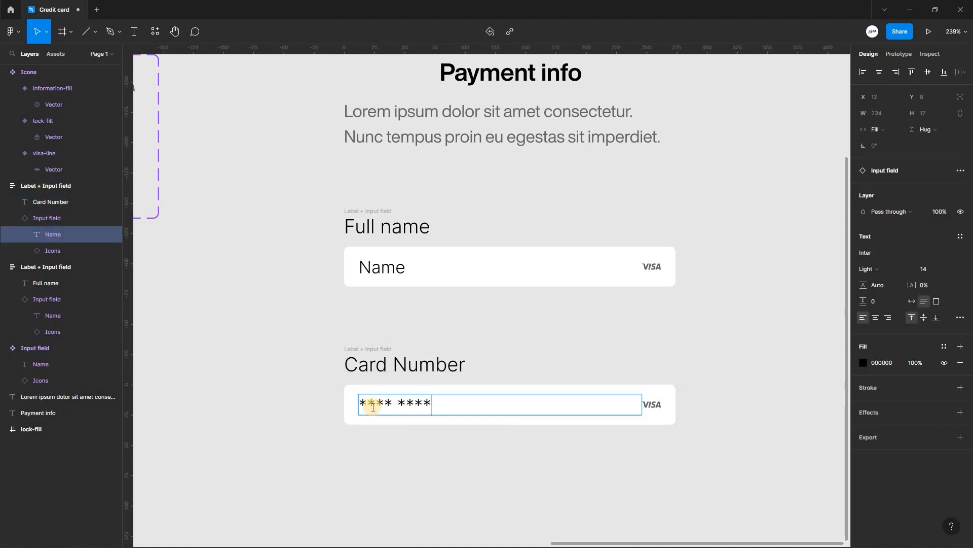
{"action": "type", "text": "****"}
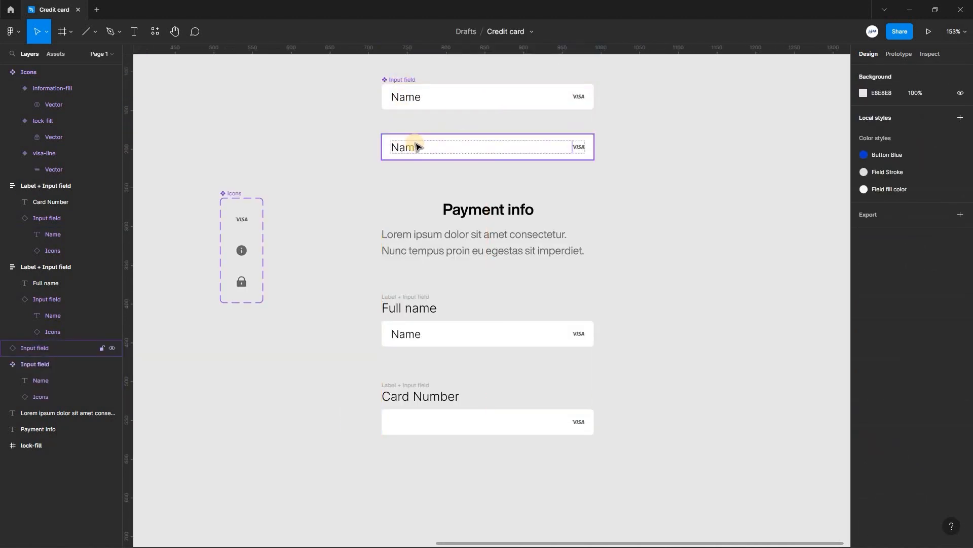
Detach the copied Input field, set its text to **** and make it hug its contents
{"action": "right_click", "coordinate": [416, 147]}
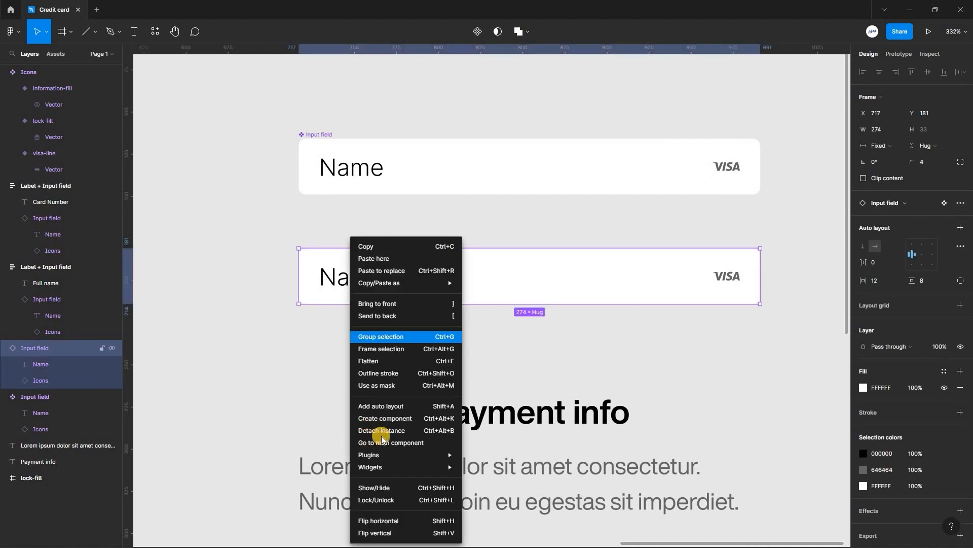
{"action": "mouse_move", "coordinate": [405, 433]}
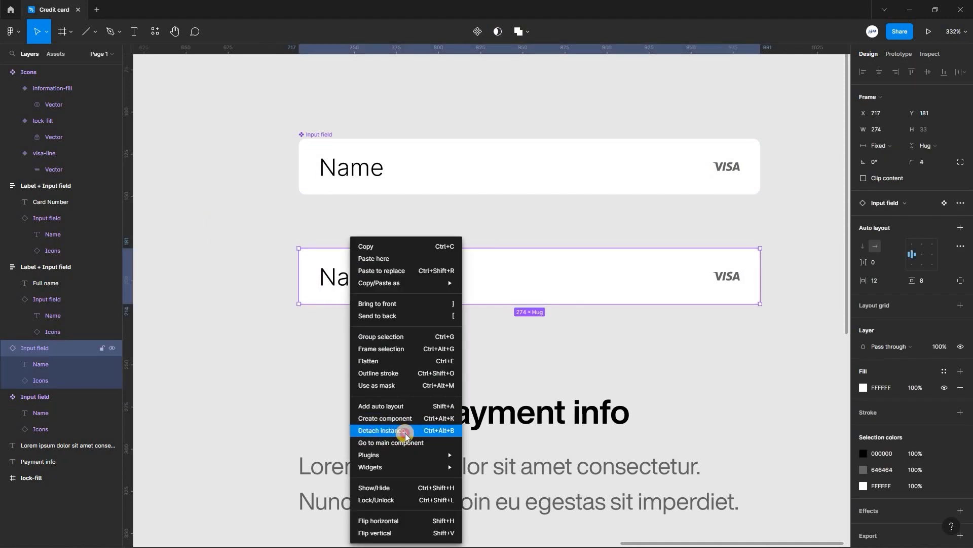
{"action": "left_click", "coordinate": [380, 430]}
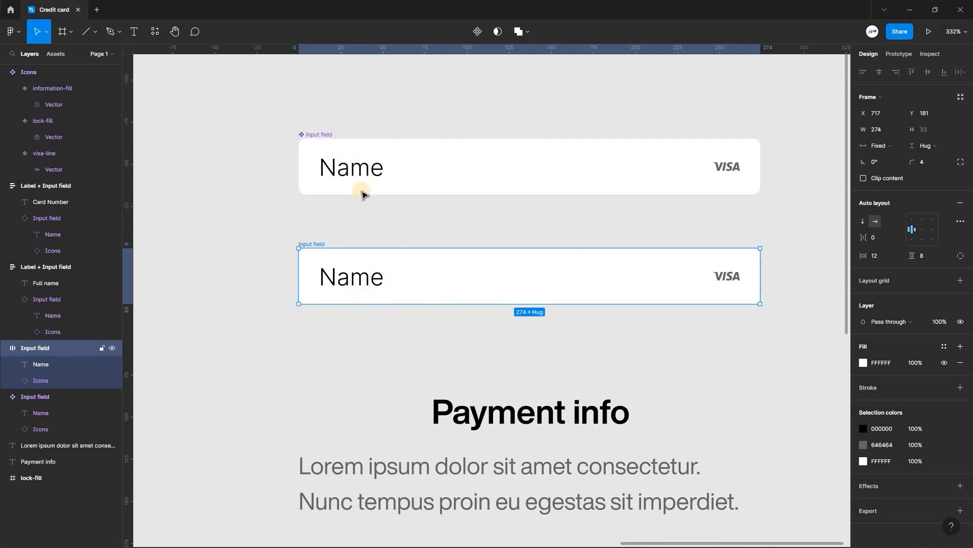
{"action": "mouse_move", "coordinate": [363, 280]}
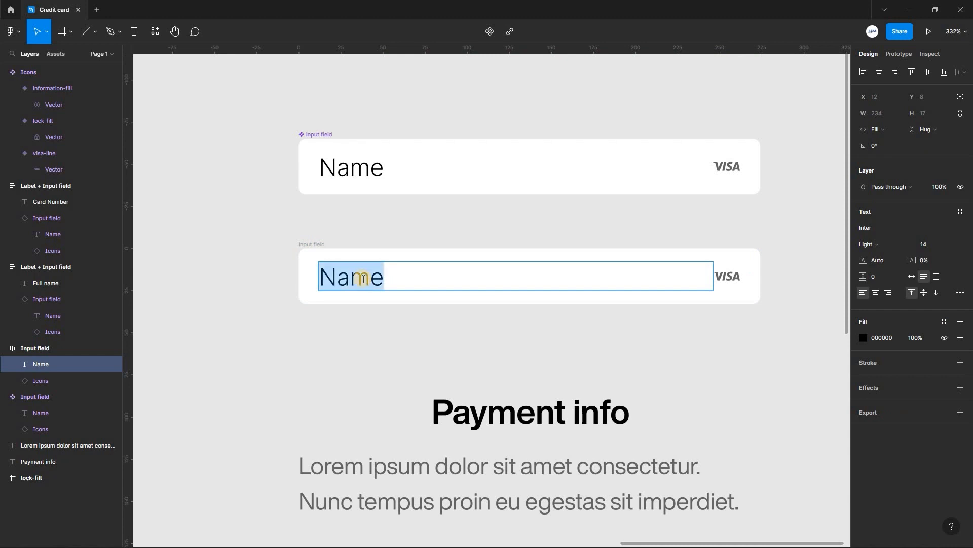
{"action": "type", "text": "****"}
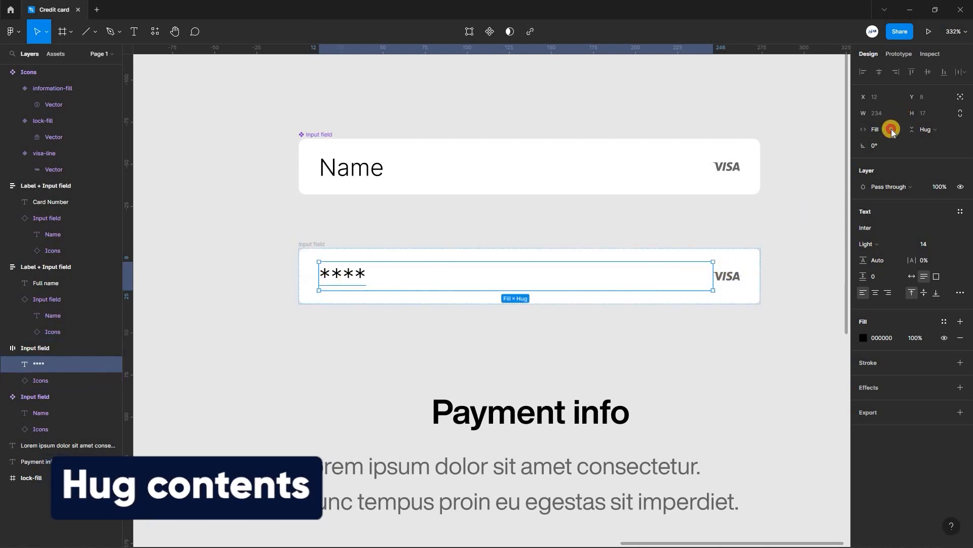
{"action": "left_click", "coordinate": [877, 129]}
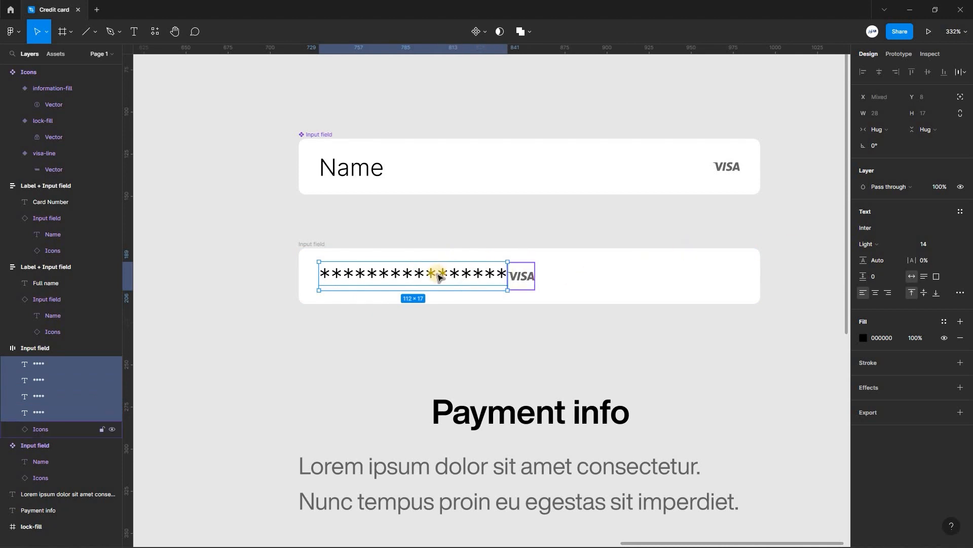
Put the four asterisk groups in an auto-layout row filling the field, then combine both fields as variants
{"action": "right_click", "coordinate": [439, 275]}
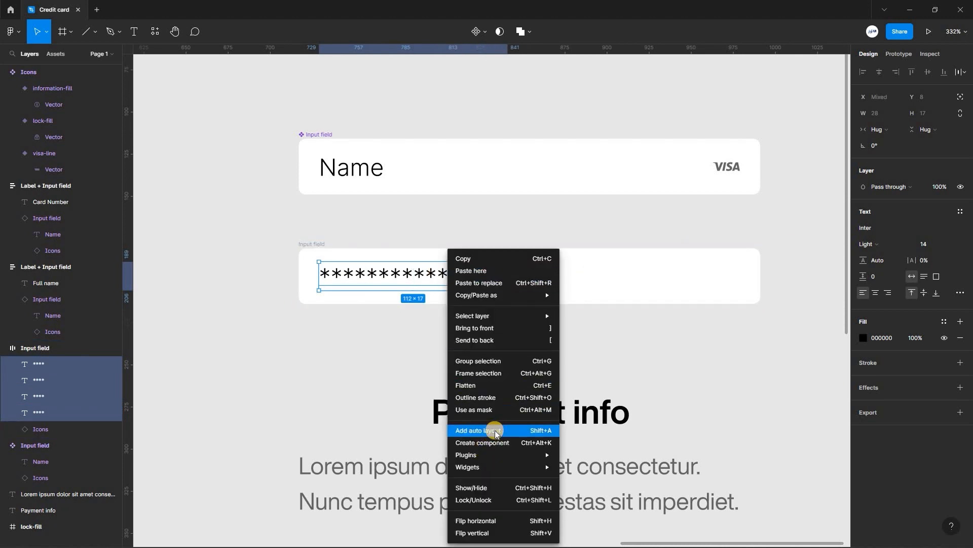
{"action": "left_click", "coordinate": [477, 430]}
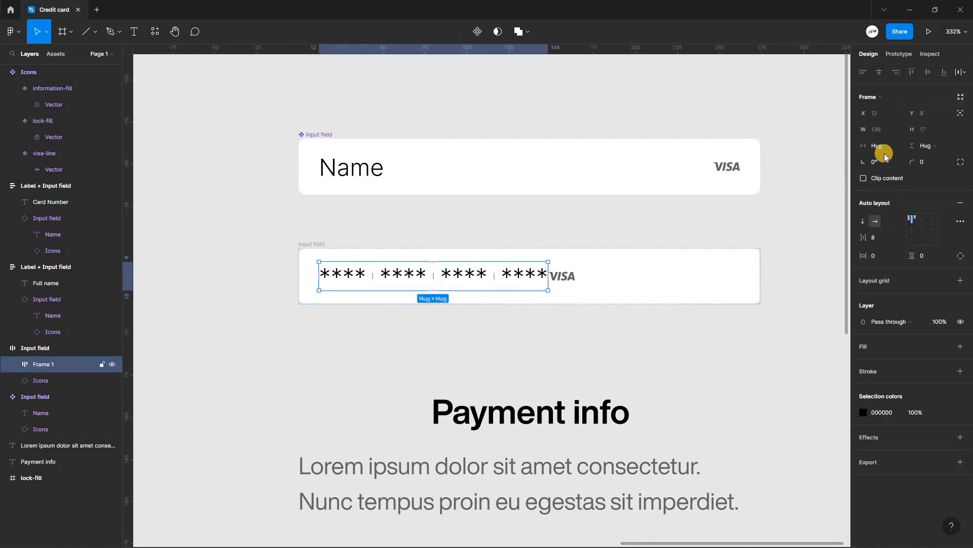
{"action": "left_click", "coordinate": [876, 145]}
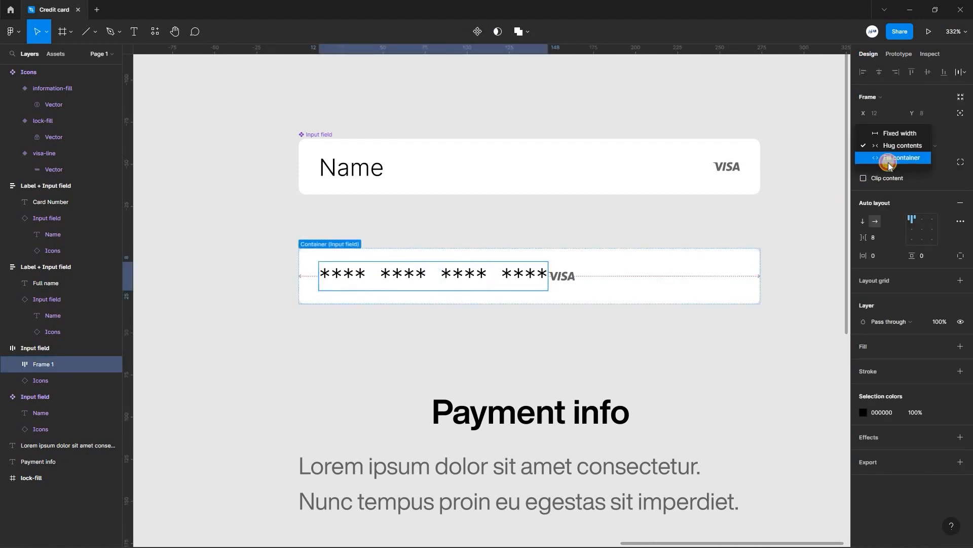
{"action": "left_click", "coordinate": [903, 157]}
{"action": "type", "text": " card number"}
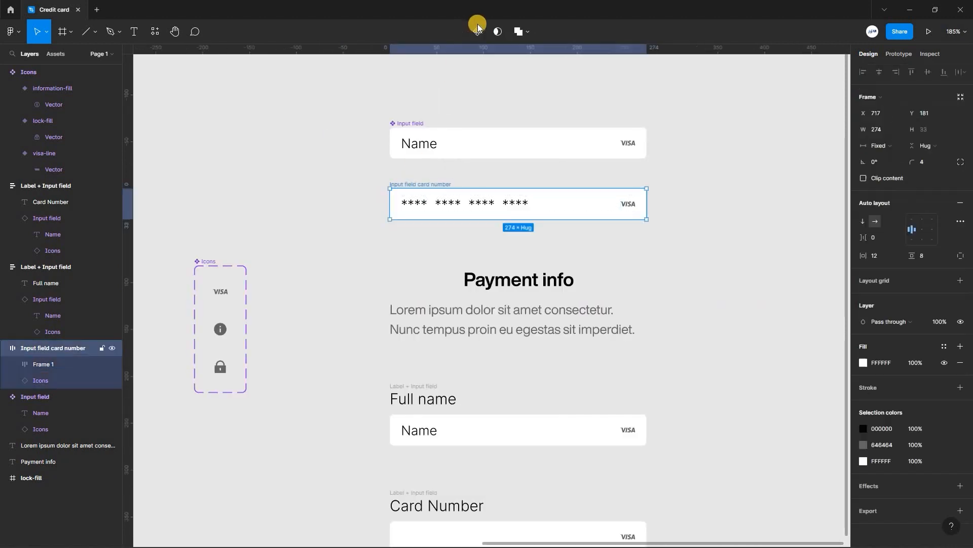
{"action": "left_click", "coordinate": [420, 167]}
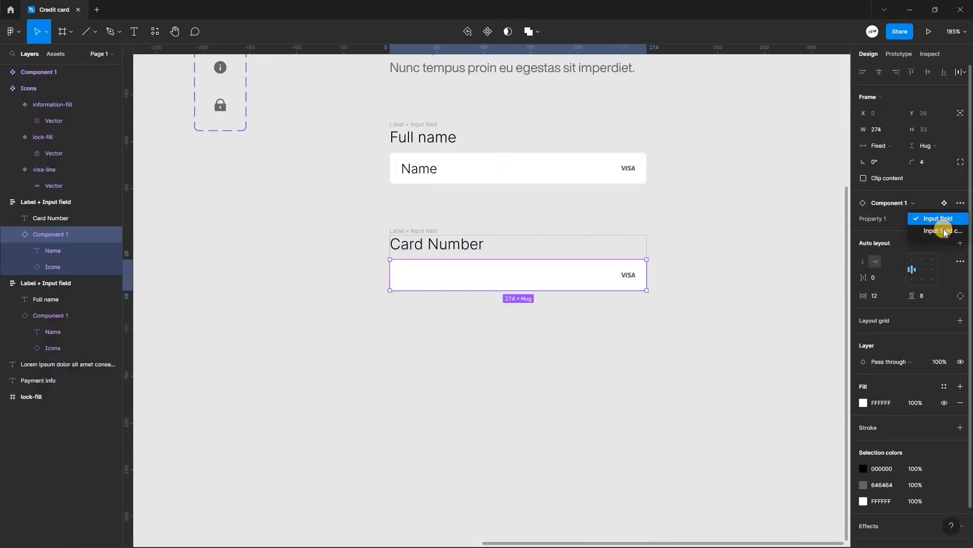
Set the Card Number field's Property 1 to the Input field card number variant
{"action": "left_click", "coordinate": [939, 230]}
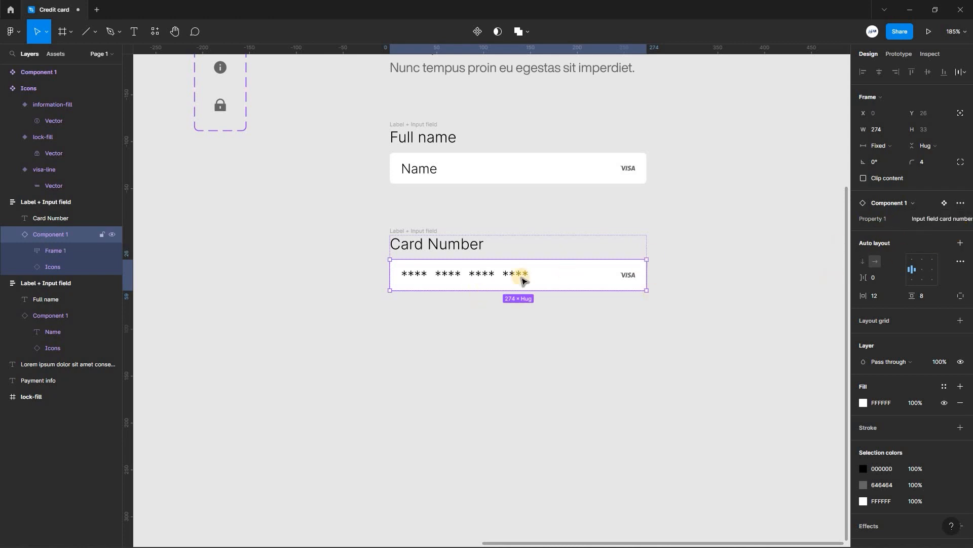
{"action": "mouse_move", "coordinate": [714, 275]}
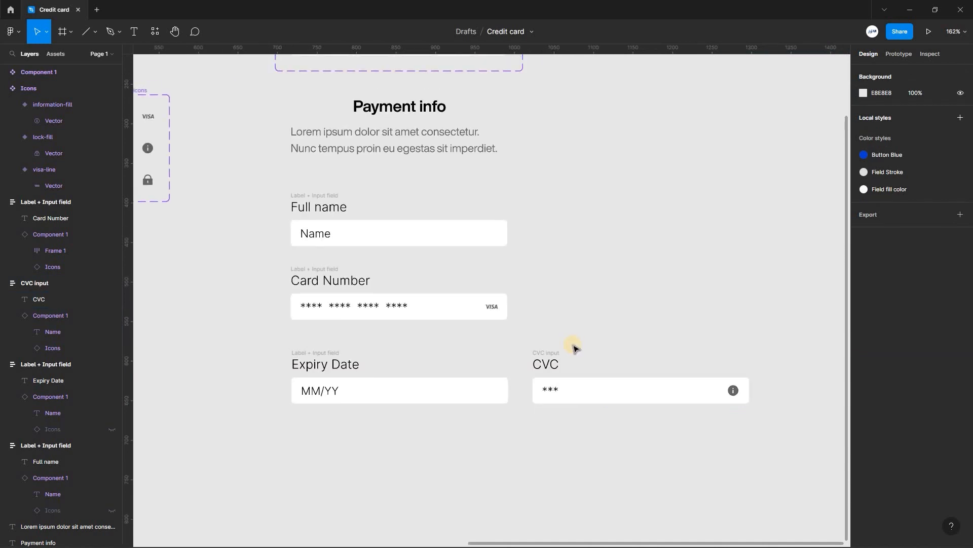
Wrap the Expiry Date and CVC groups in a fixed-width horizontal auto-layout row, CVC group filling it
{"action": "left_click", "coordinate": [385, 378]}
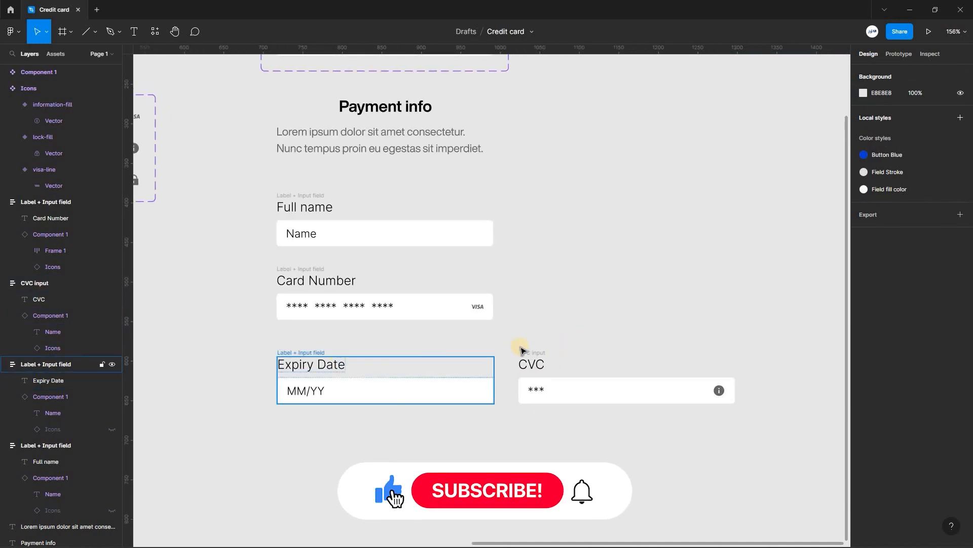
{"action": "left_click", "coordinate": [531, 364]}
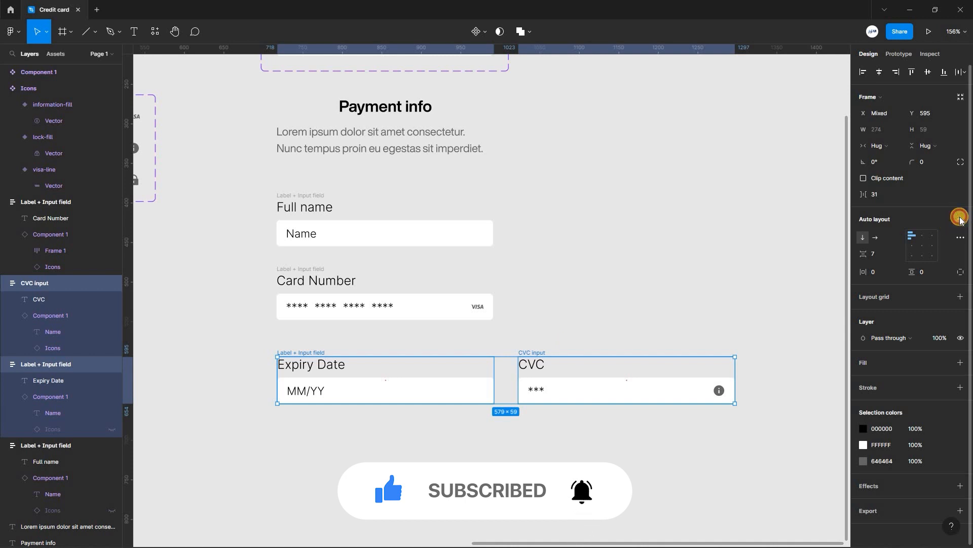
{"action": "left_click", "coordinate": [959, 216]}
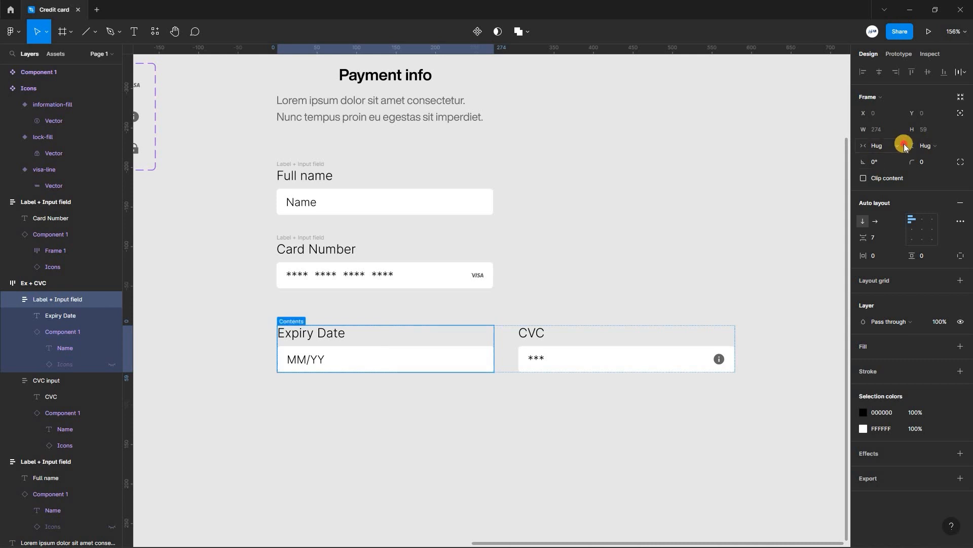
{"action": "left_click", "coordinate": [877, 145]}
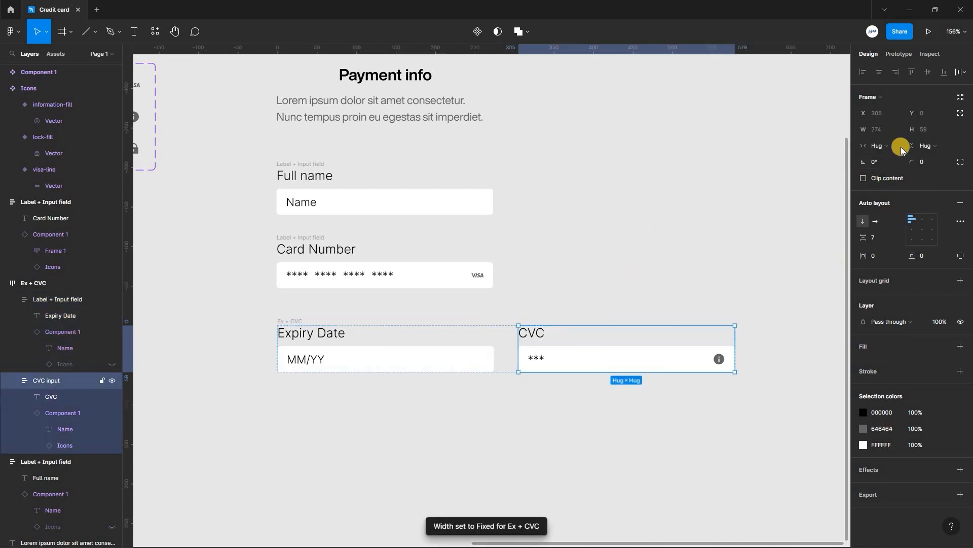
{"action": "left_click", "coordinate": [876, 145]}
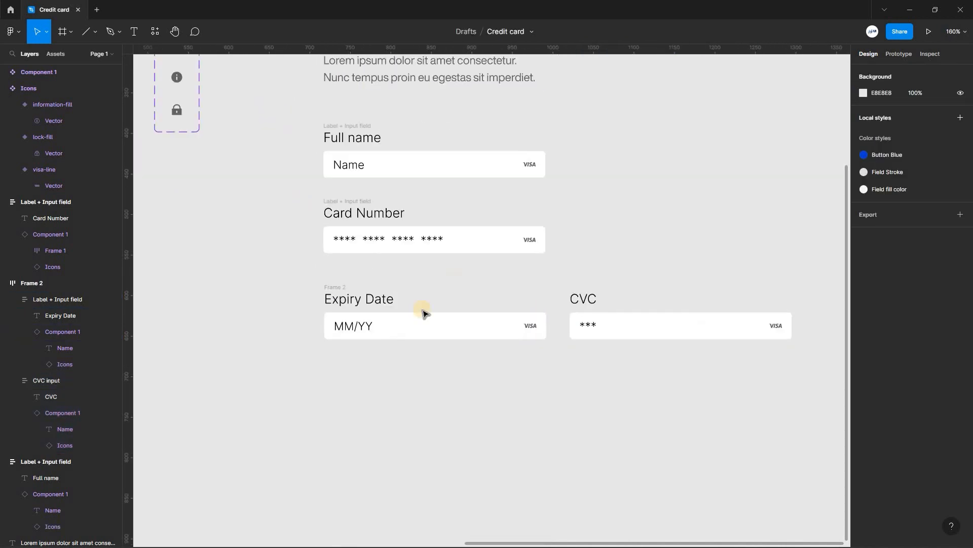
Set the MM/YY and CVC input boxes to fill the available width
{"action": "left_click", "coordinate": [358, 298]}
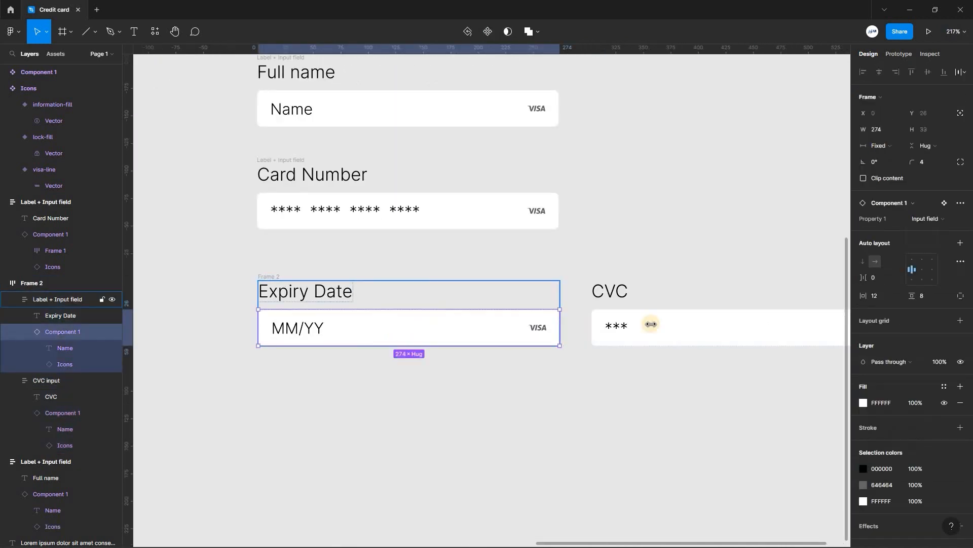
{"action": "left_click", "coordinate": [879, 145]}
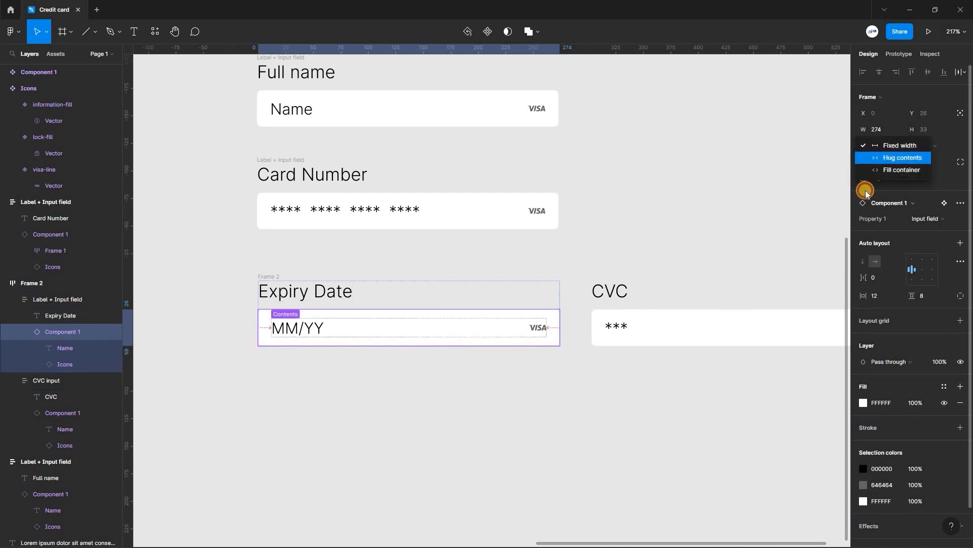
{"action": "left_click", "coordinate": [901, 157]}
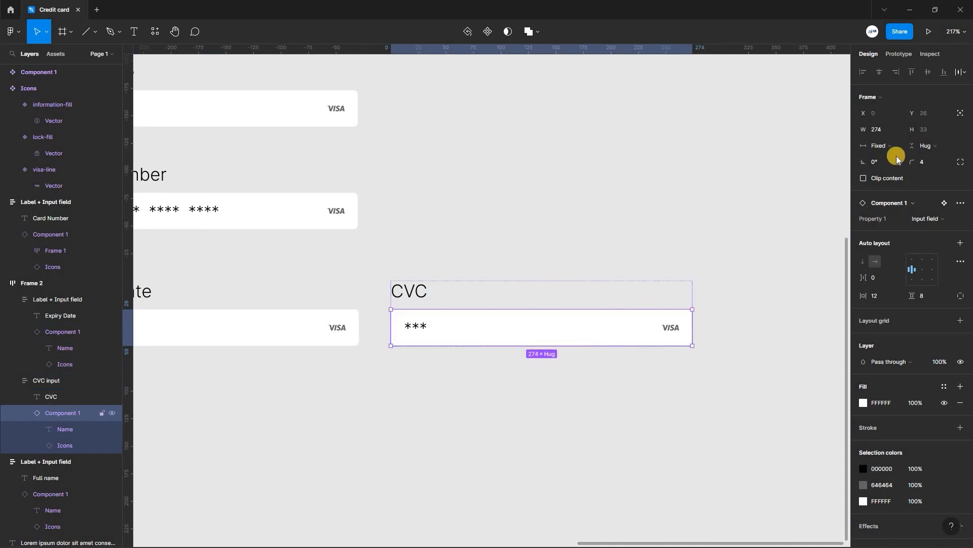
{"action": "left_click", "coordinate": [877, 145]}
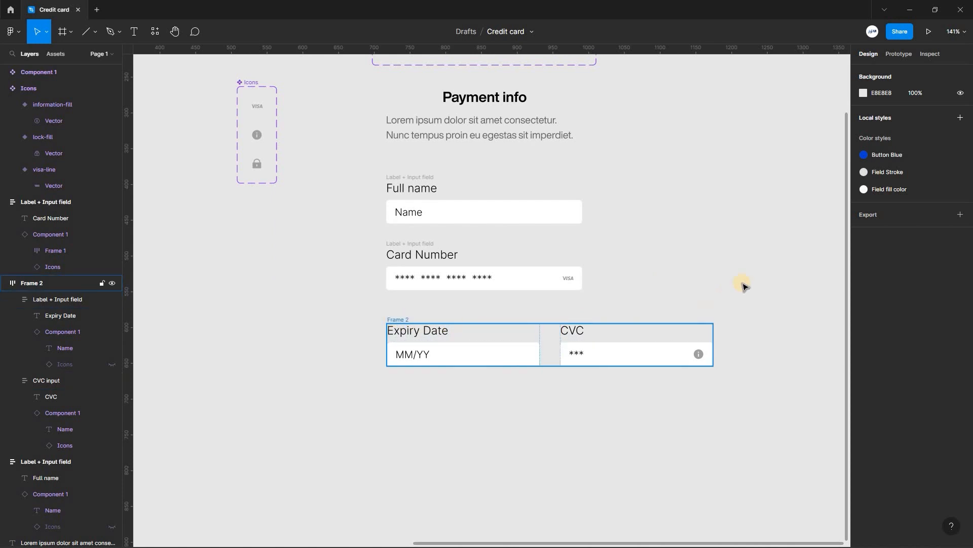
Add a Confirm Payment label as a blue auto-layout button with 40/14 padding and white text
{"action": "left_click", "coordinate": [484, 344]}
{"action": "type", "text": "Confirm Payment"}
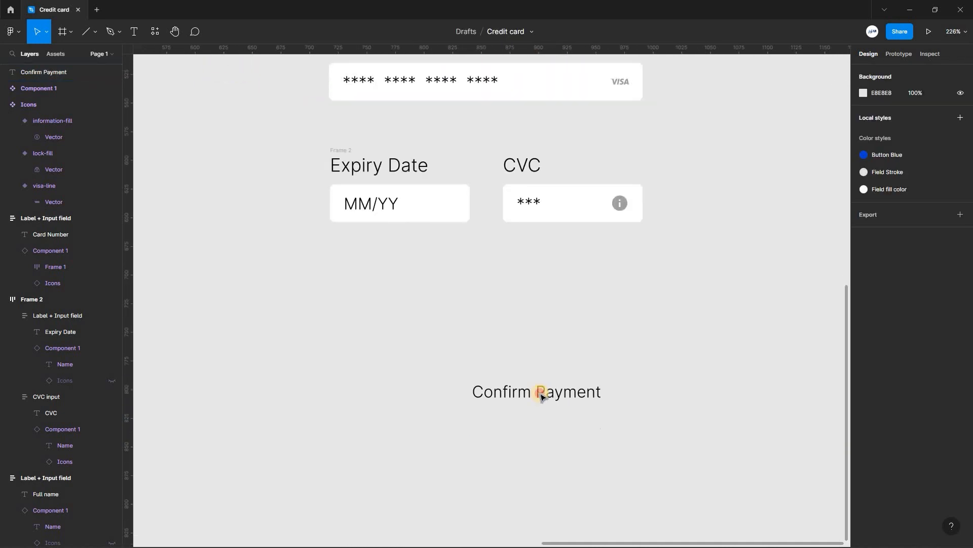
{"action": "left_click", "coordinate": [536, 392]}
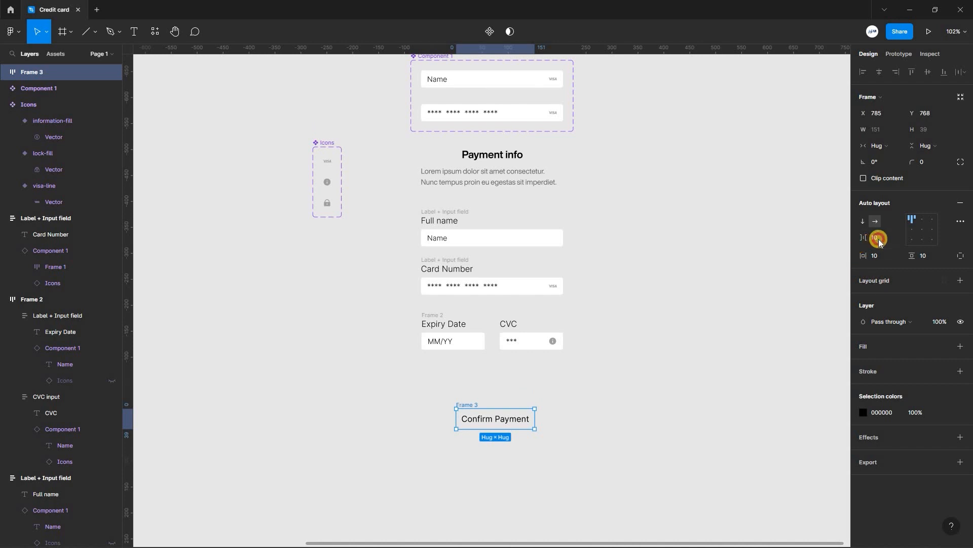
{"action": "left_click", "coordinate": [877, 238]}
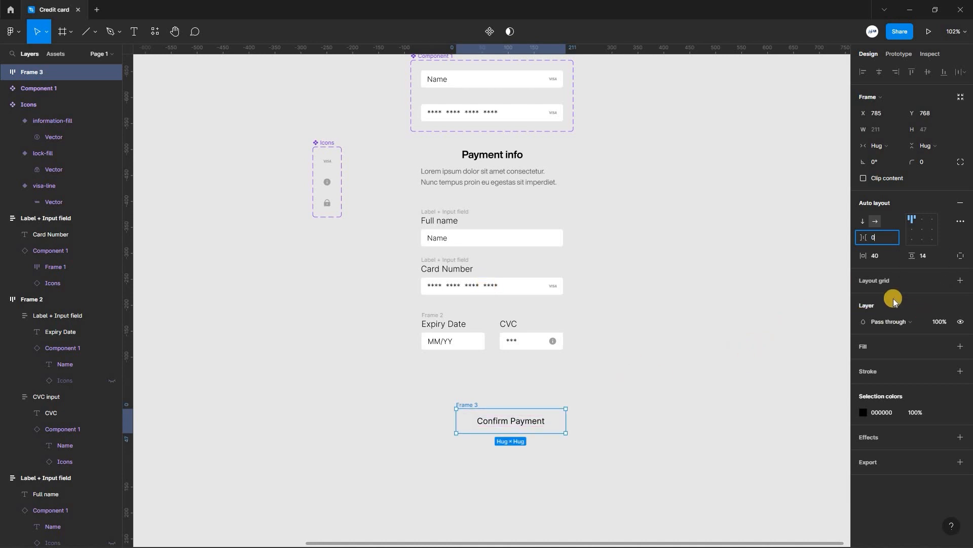
{"action": "mouse_move", "coordinate": [884, 367]}
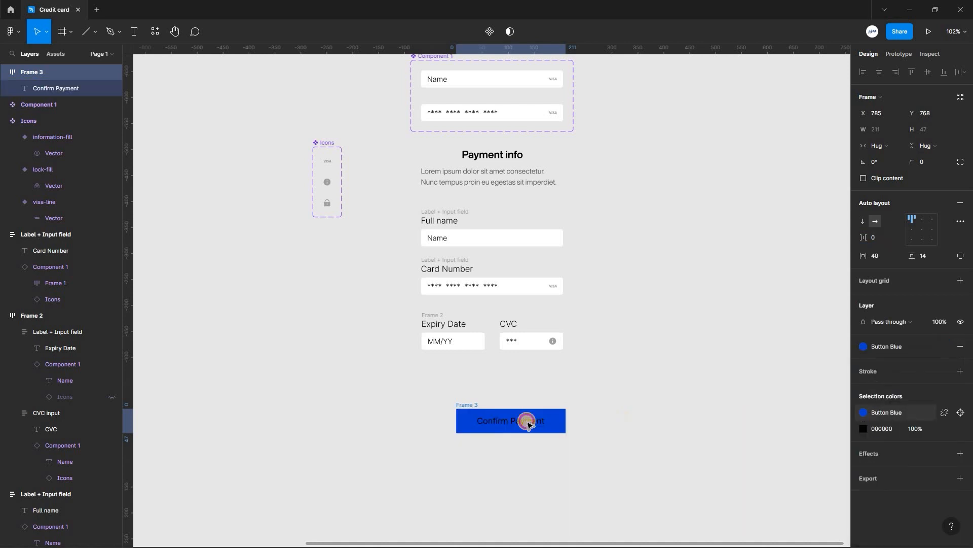
{"action": "double_click", "coordinate": [510, 420]}
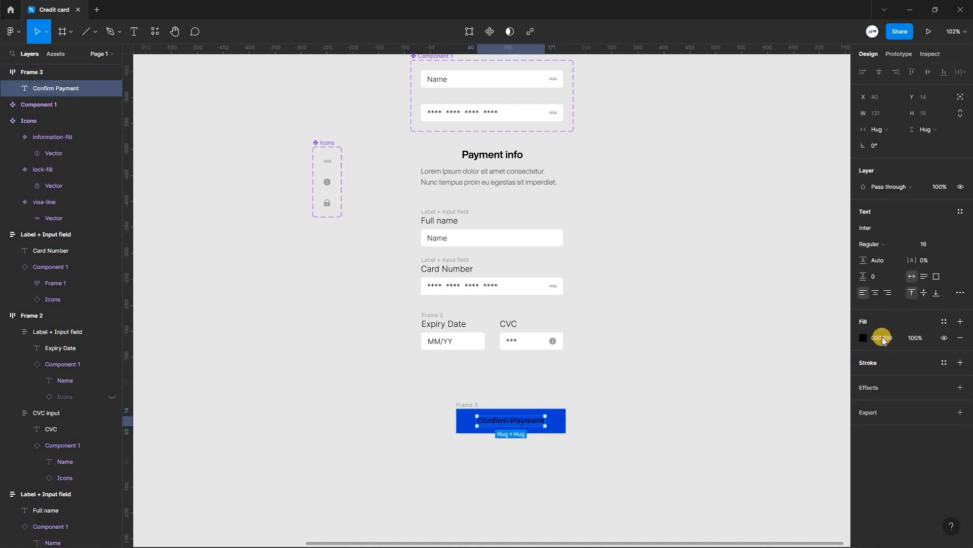
{"action": "left_click", "coordinate": [863, 337]}
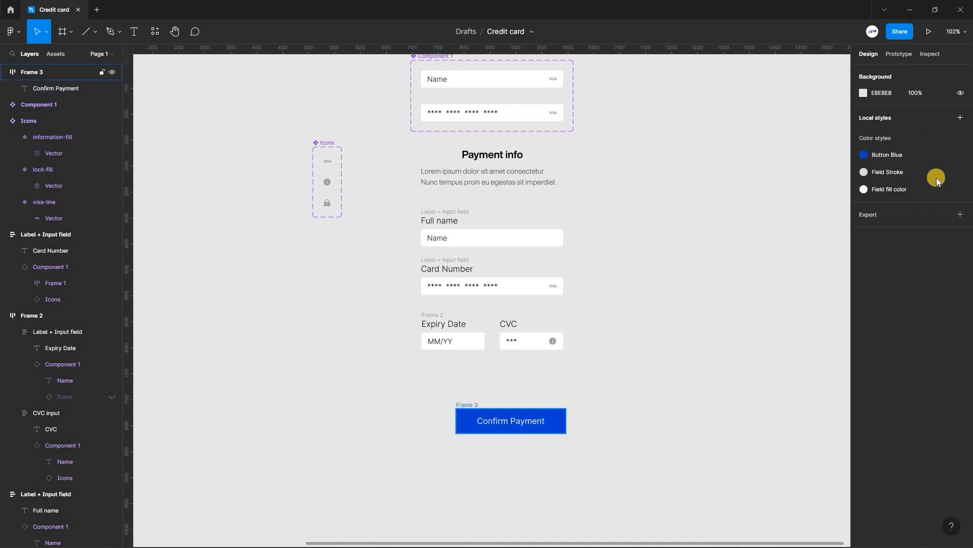
{"action": "left_click", "coordinate": [510, 420]}
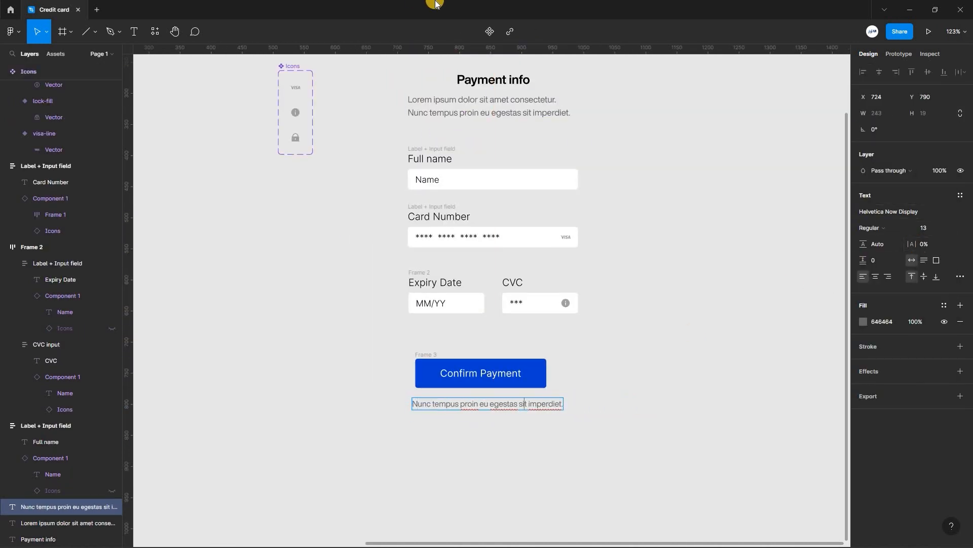
Add an Icons instance inside the Confirm Payment button and set it to the white lock-fill icon
{"action": "left_click", "coordinate": [541, 439]}
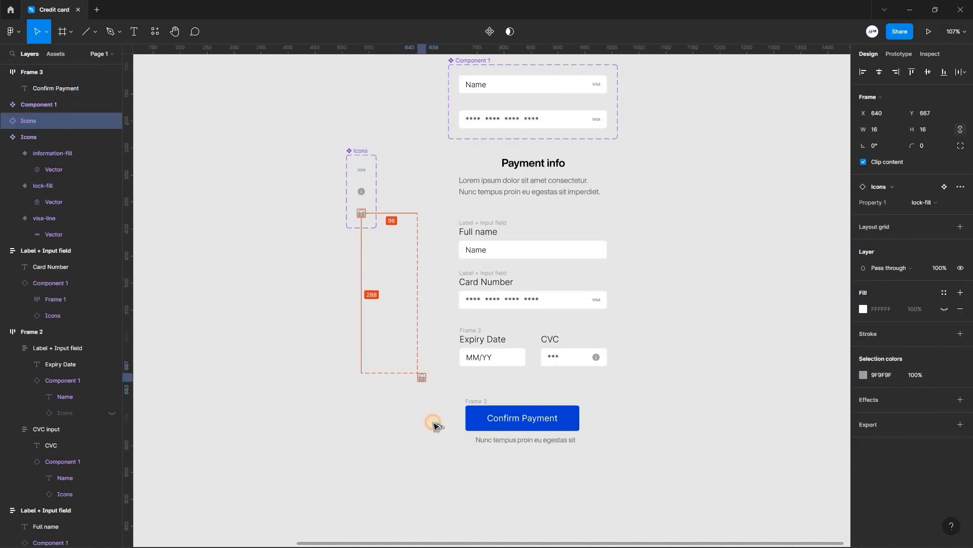
{"action": "left_click", "coordinate": [441, 456]}
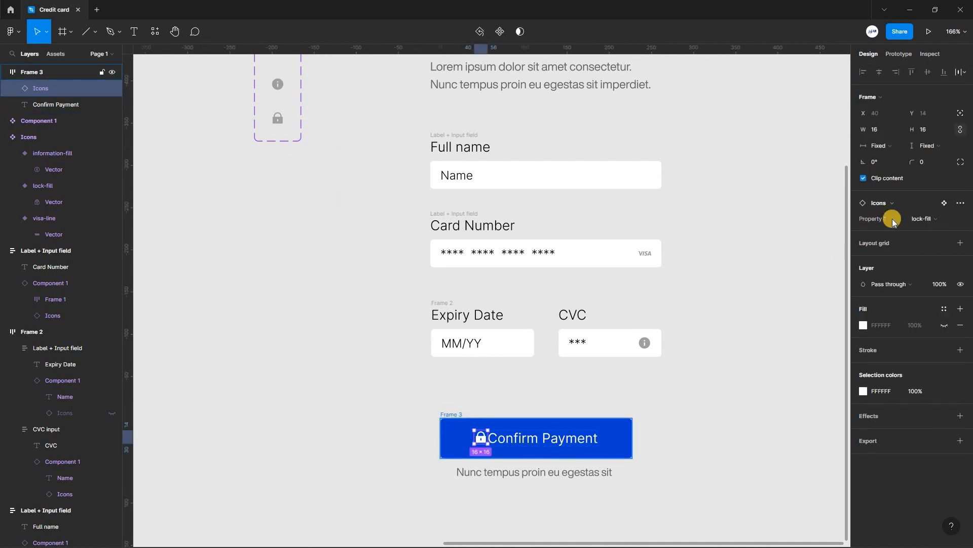
{"action": "left_click", "coordinate": [535, 437]}
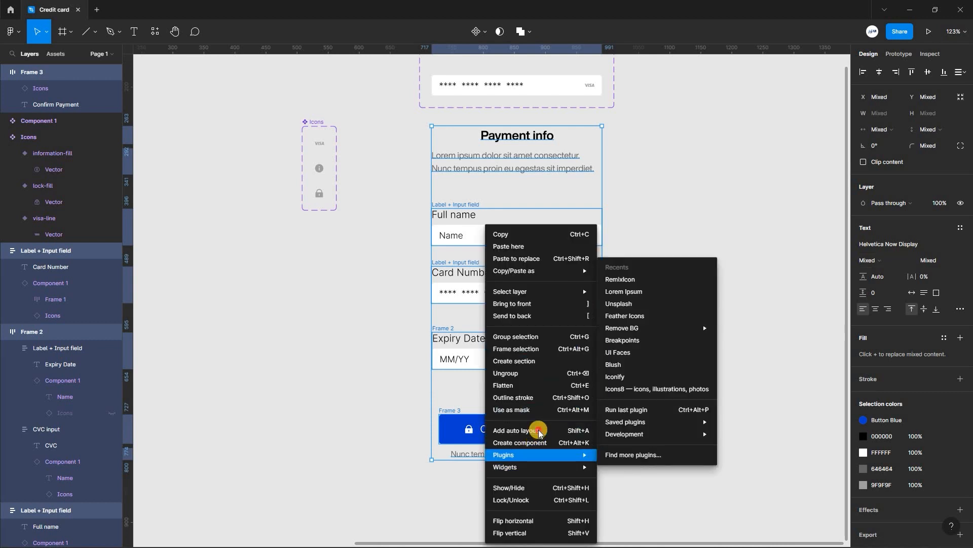
Wrap the form in a vertical auto-layout frame named Credit card form and review the card number, expiry and CVC fields
{"action": "left_click", "coordinate": [514, 430]}
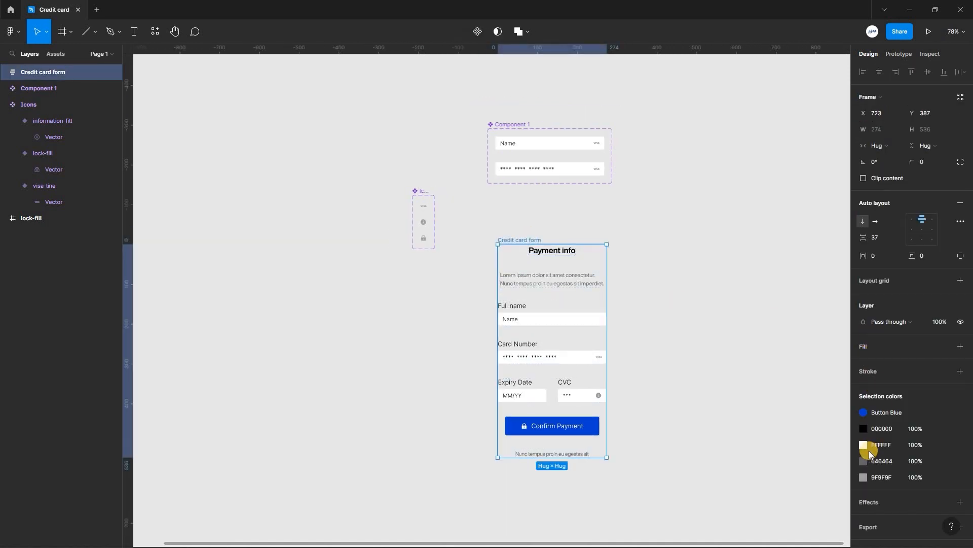
{"action": "mouse_move", "coordinate": [900, 362]}
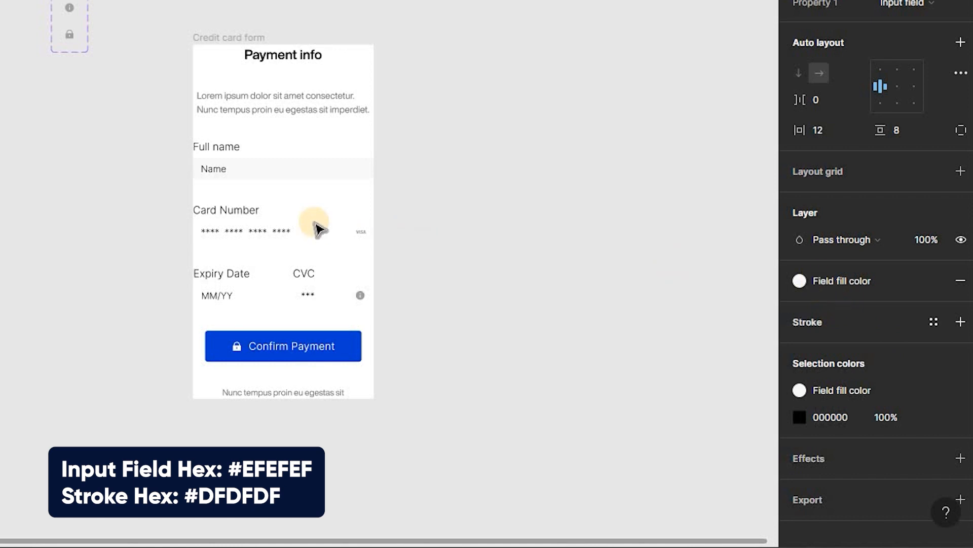
{"action": "left_click", "coordinate": [282, 230]}
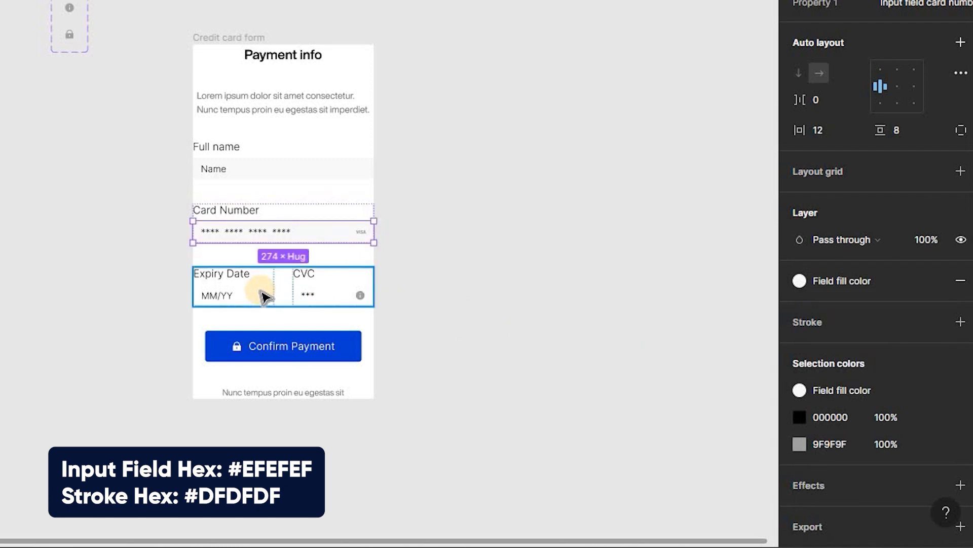
{"action": "left_click", "coordinate": [233, 295]}
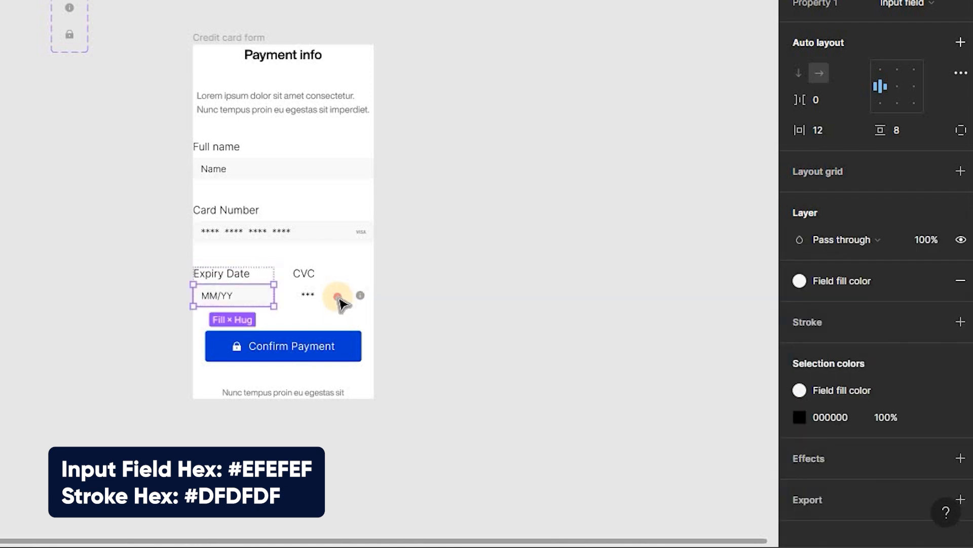
{"action": "left_click", "coordinate": [333, 294]}
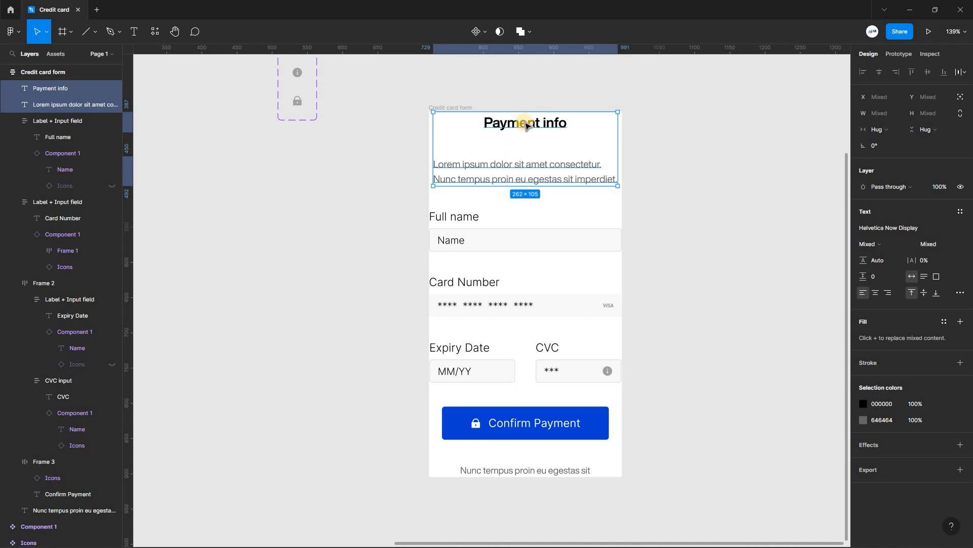
Stack heading with description and button with caption as two auto-layout frames inside the white padded card
{"action": "right_click", "coordinate": [521, 152]}
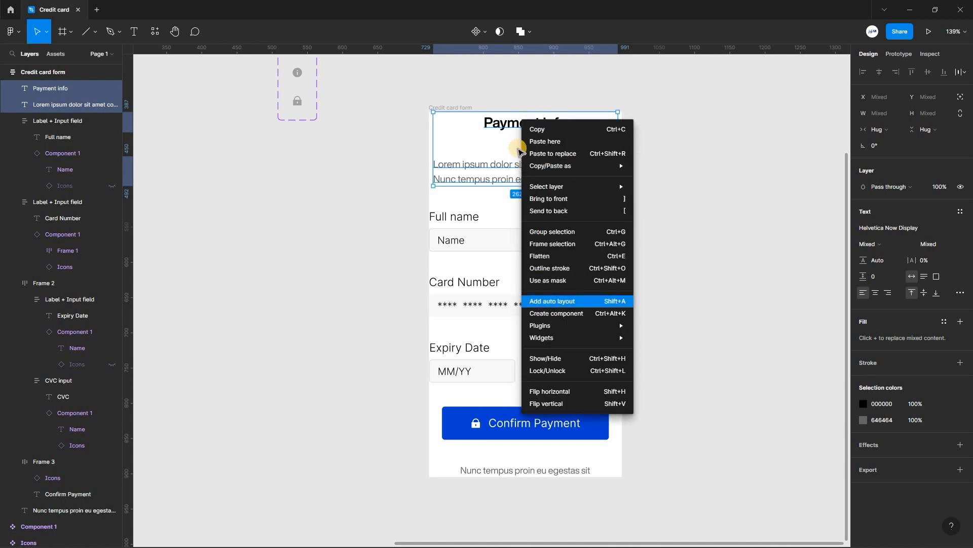
{"action": "left_click", "coordinate": [551, 301]}
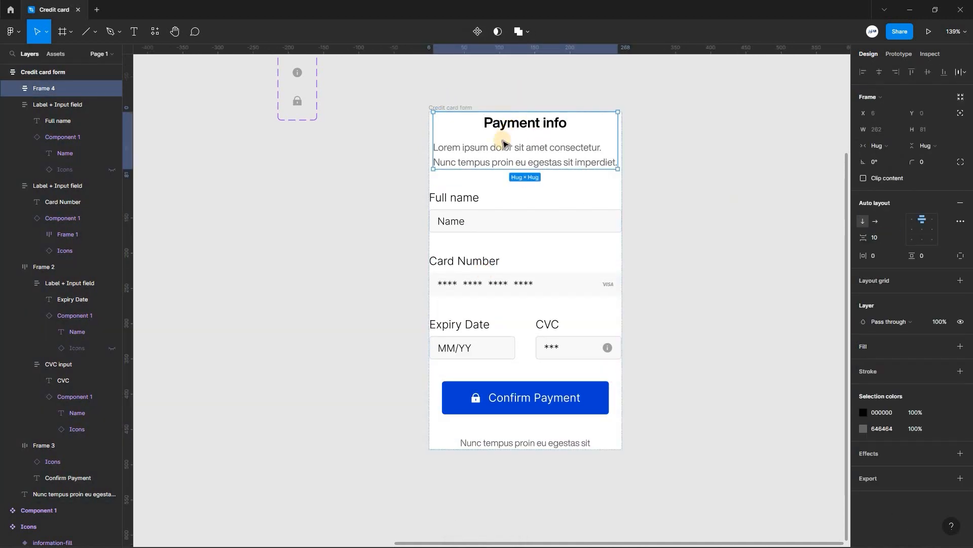
{"action": "mouse_move", "coordinate": [435, 101]}
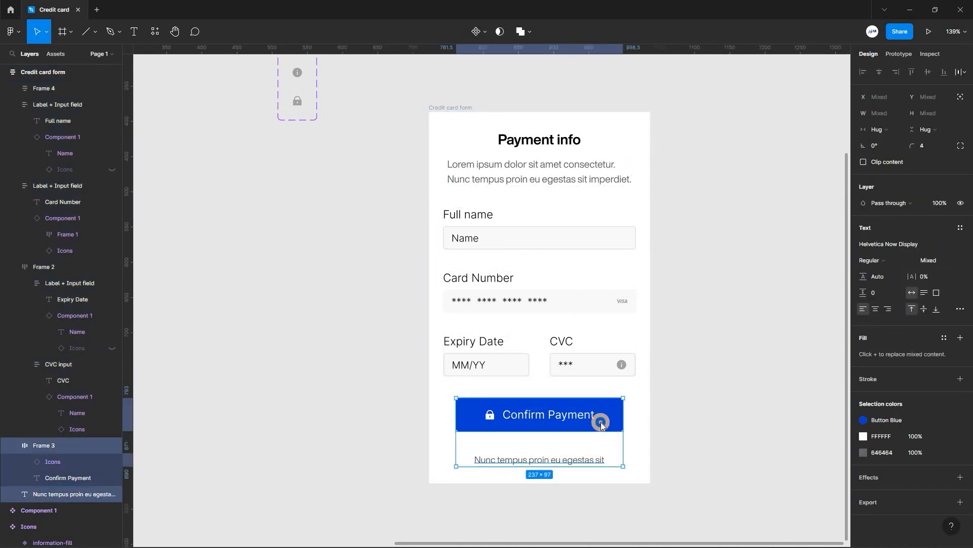
{"action": "right_click", "coordinate": [600, 421]}
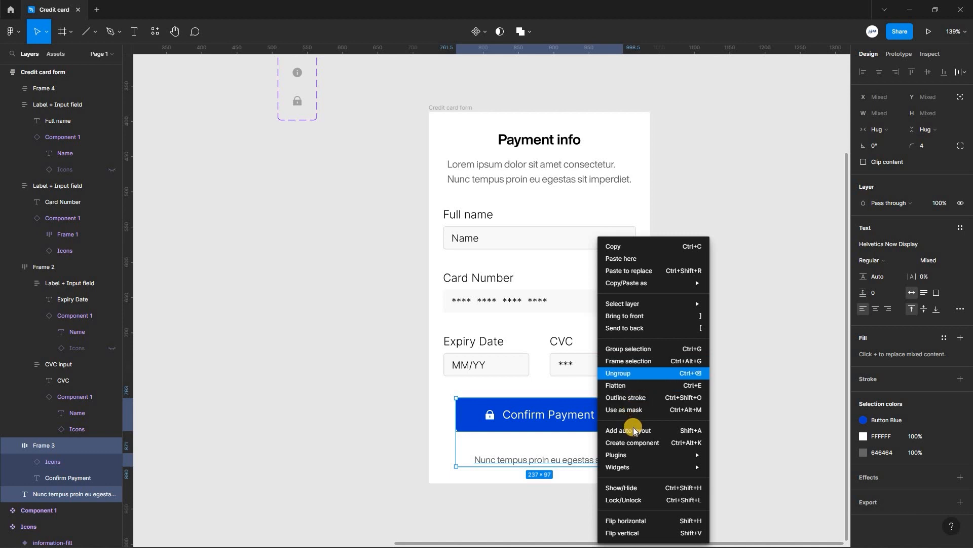
{"action": "left_click", "coordinate": [628, 431]}
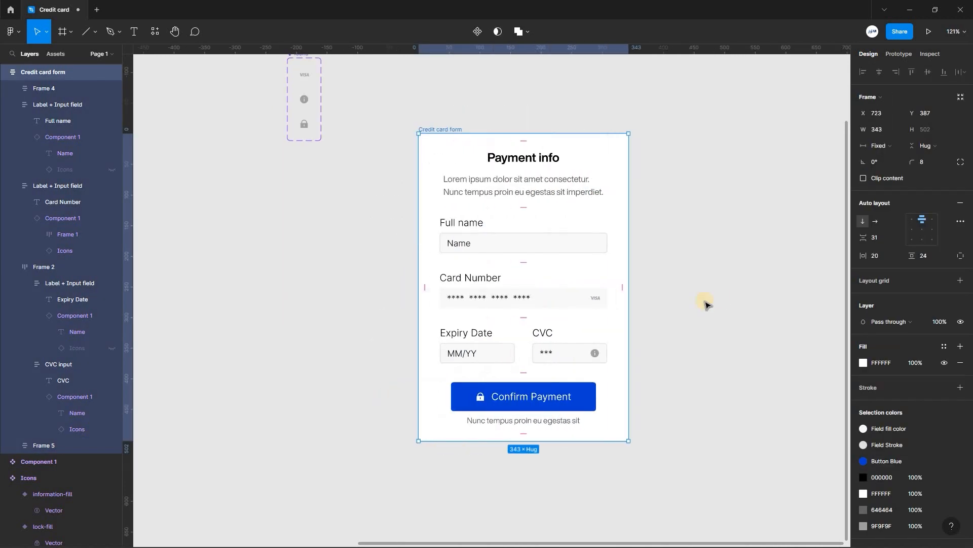
{"action": "mouse_move", "coordinate": [635, 234]}
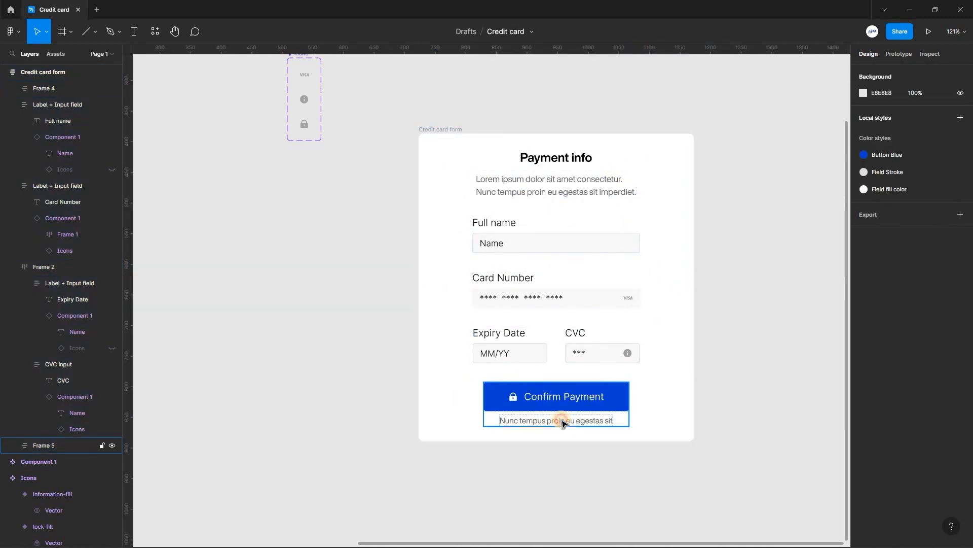
Make the button-and-caption stack fill the card's width
{"action": "left_click", "coordinate": [555, 419]}
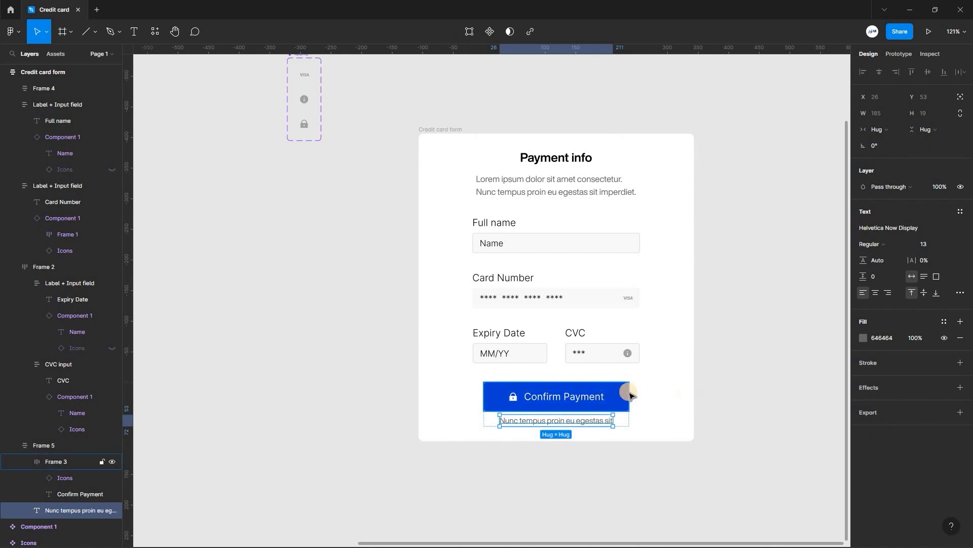
{"action": "left_click", "coordinate": [44, 445]}
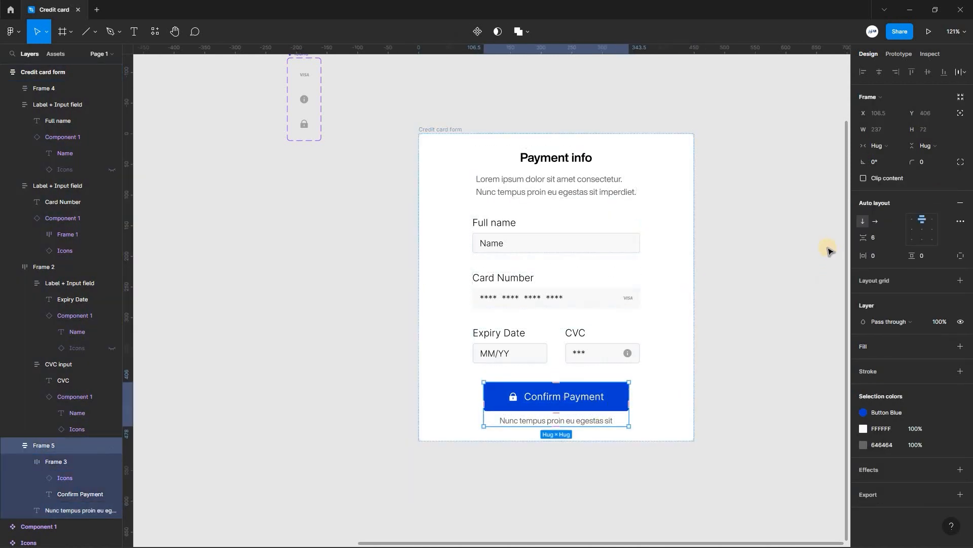
{"action": "left_click", "coordinate": [877, 145]}
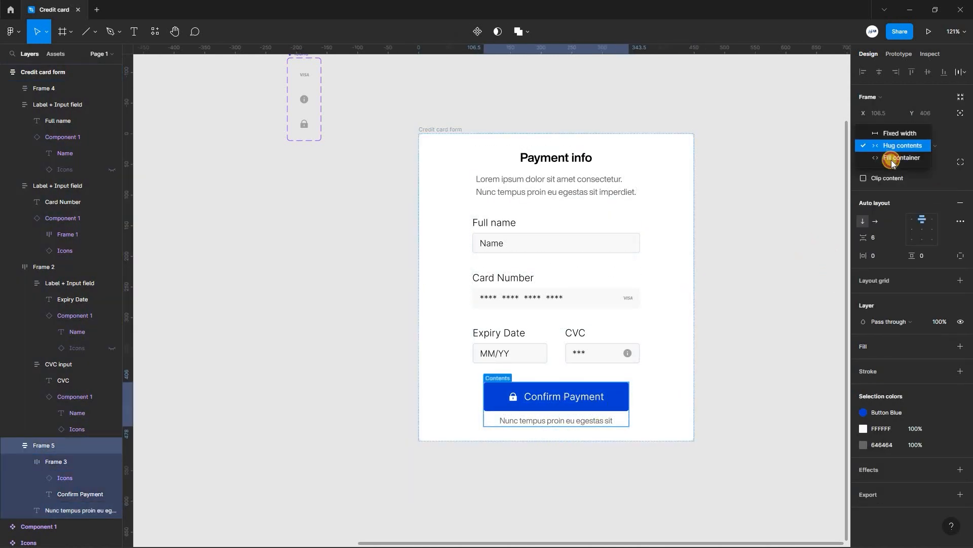
{"action": "left_click", "coordinate": [900, 157]}
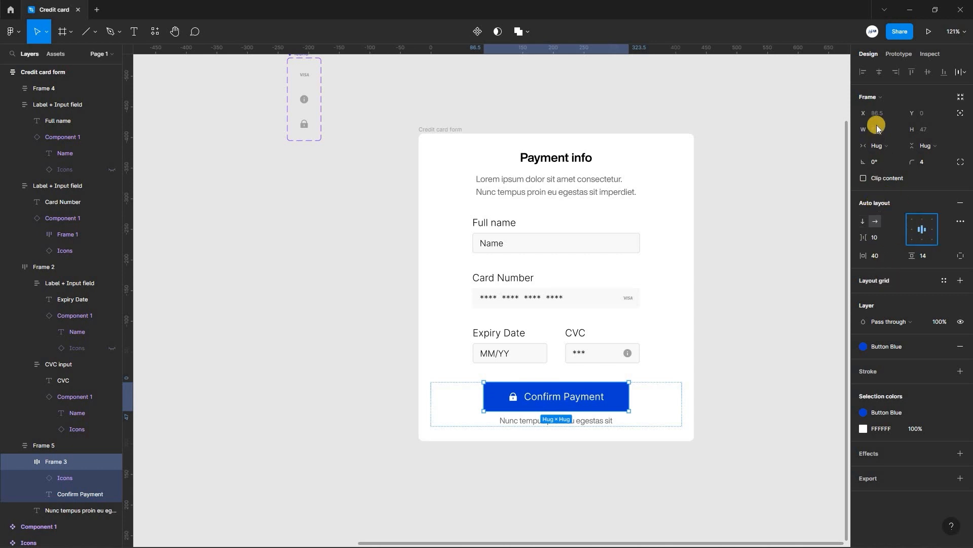
Stretch the Confirm Payment button and caption to full width and centre the caption text
{"action": "left_click", "coordinate": [875, 145]}
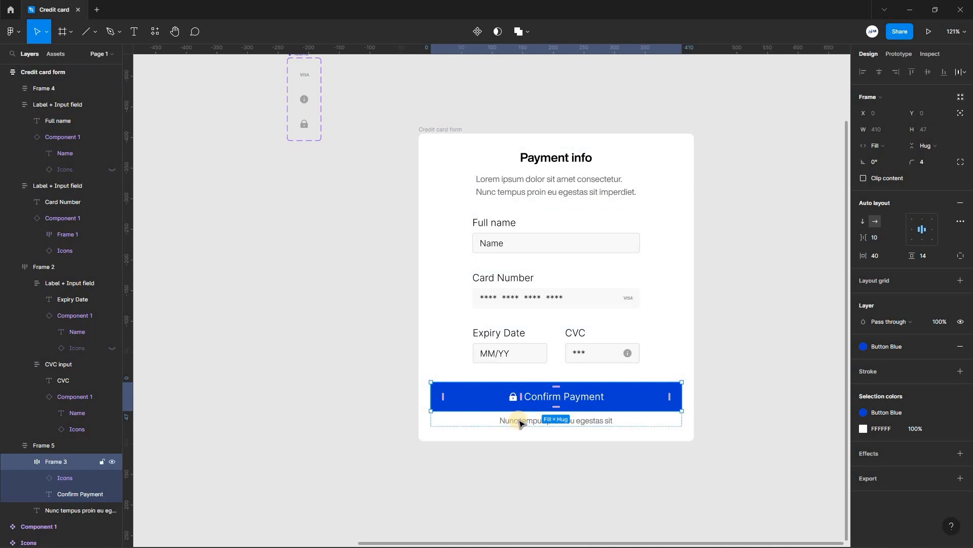
{"action": "left_click", "coordinate": [556, 420]}
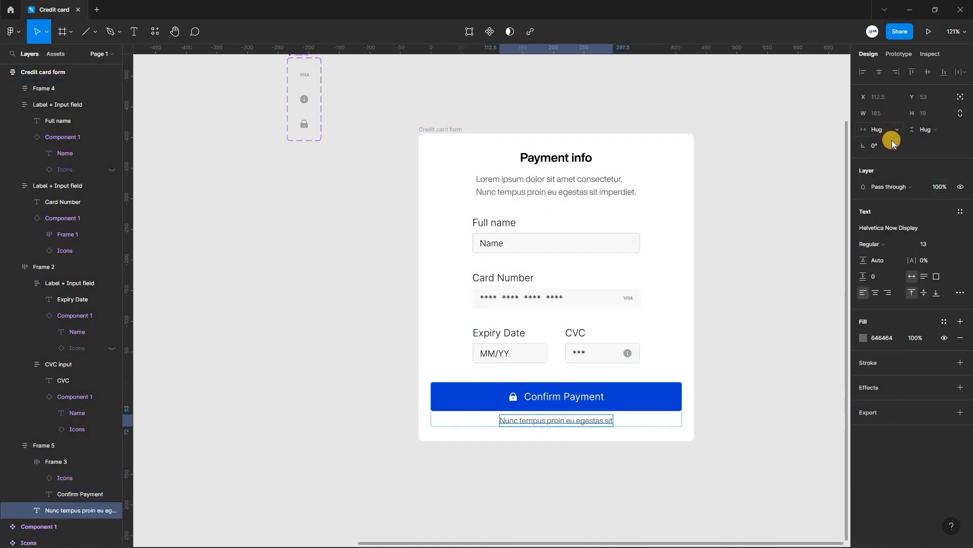
{"action": "left_click", "coordinate": [878, 129]}
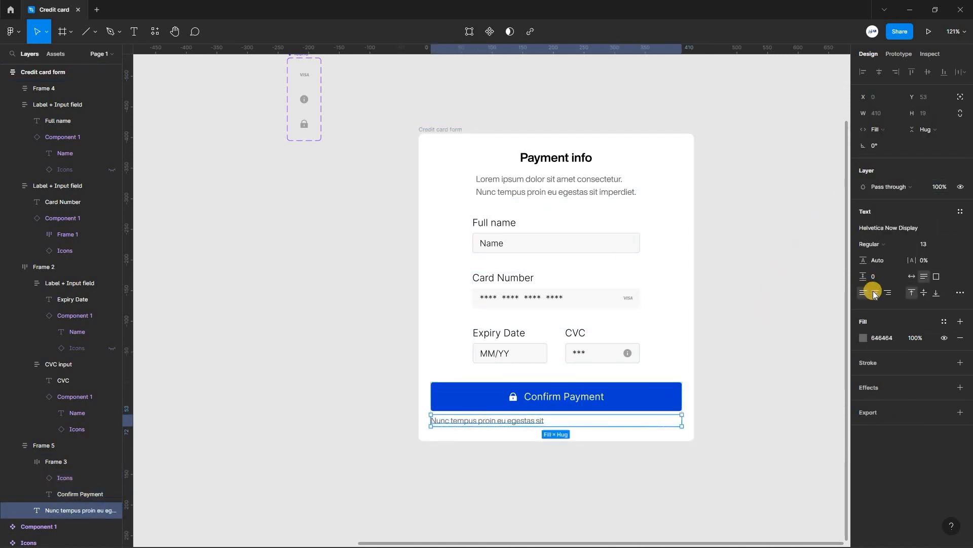
{"action": "left_click", "coordinate": [875, 292]}
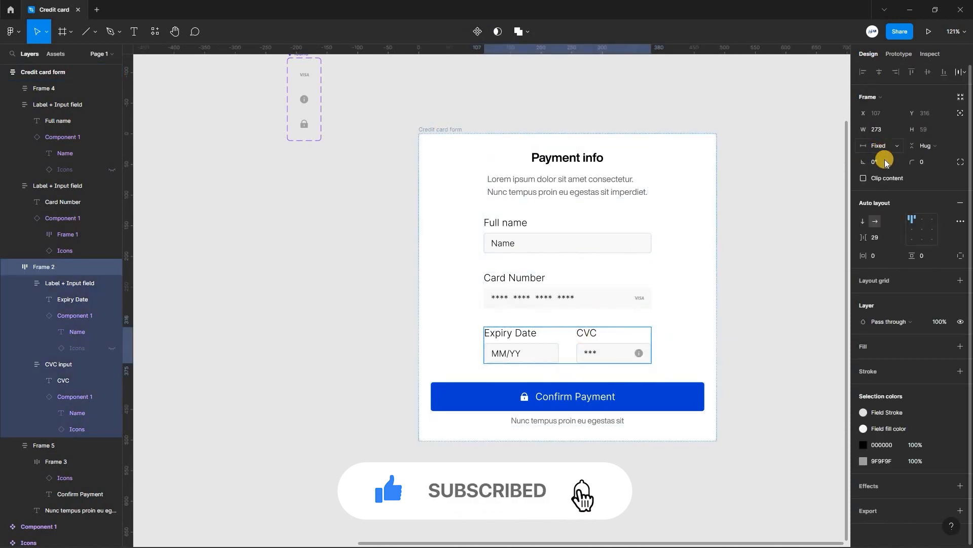
Make the expiry/CVC row fill the card width, then select the Payment info heading for sizing
{"action": "left_click", "coordinate": [880, 145]}
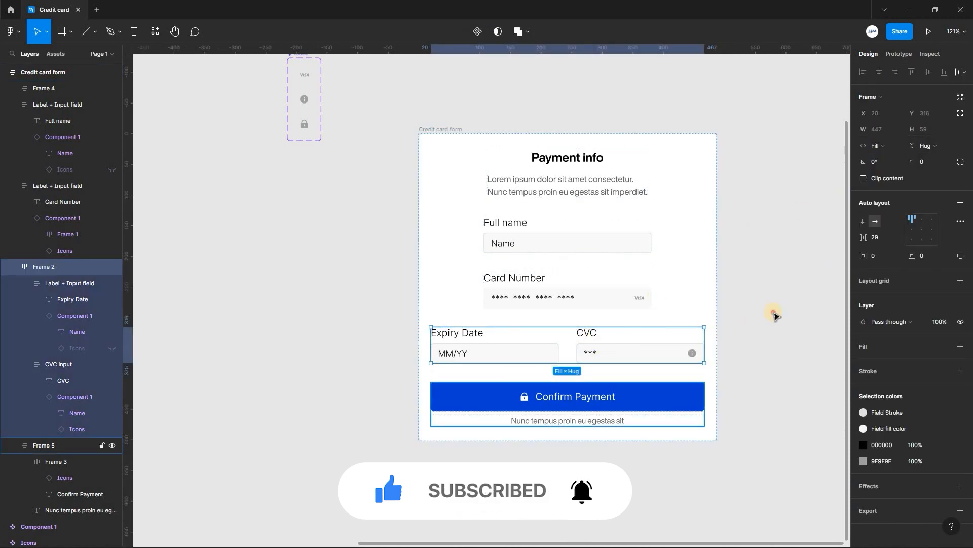
{"action": "left_click", "coordinate": [725, 275]}
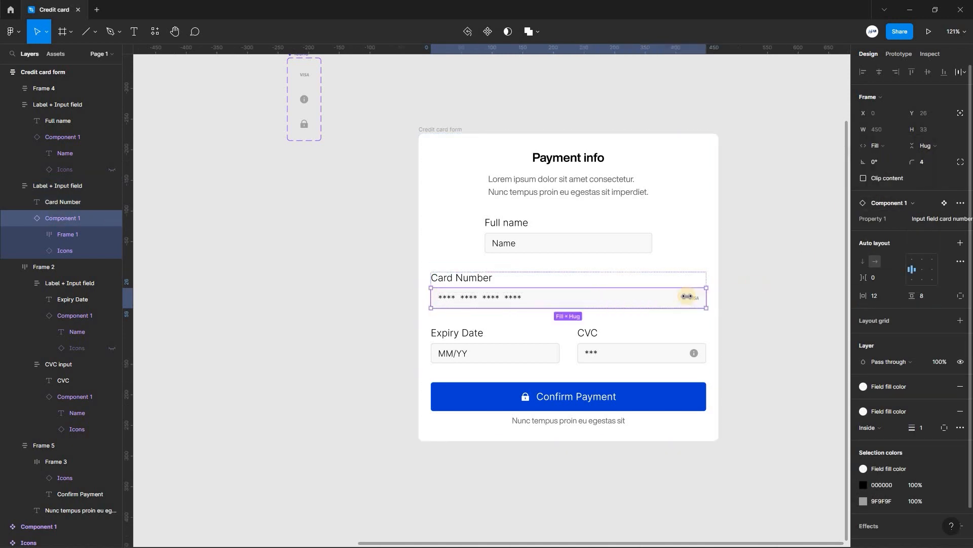
{"action": "mouse_move", "coordinate": [450, 164]}
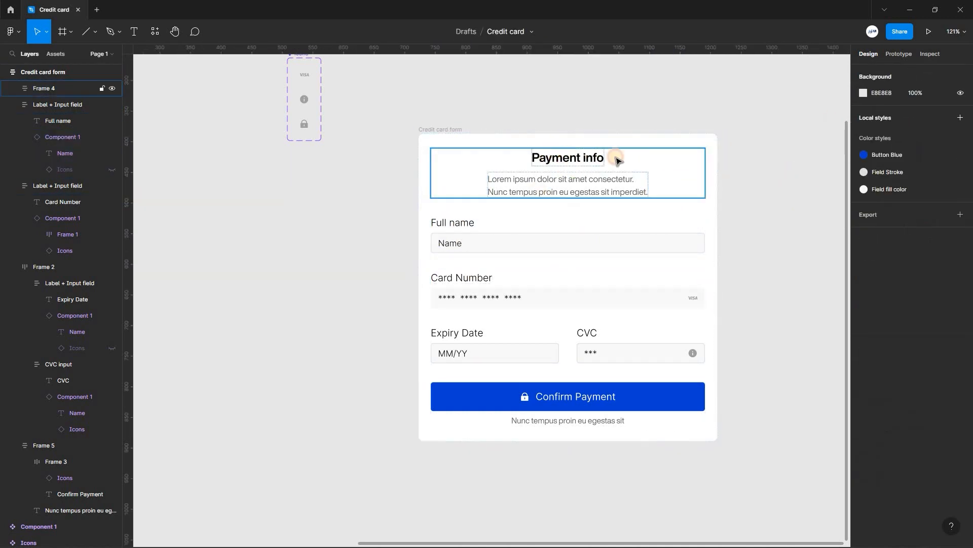
{"action": "left_click", "coordinate": [566, 157]}
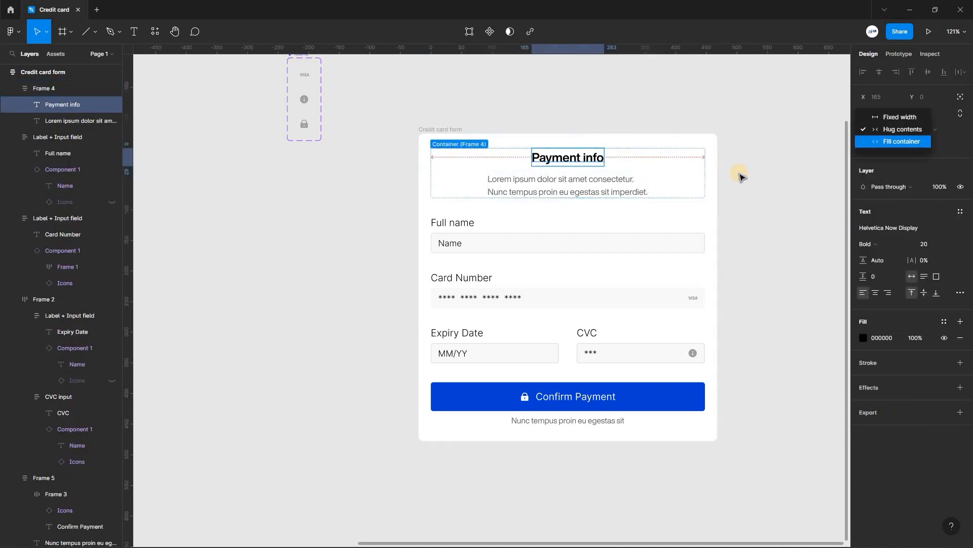